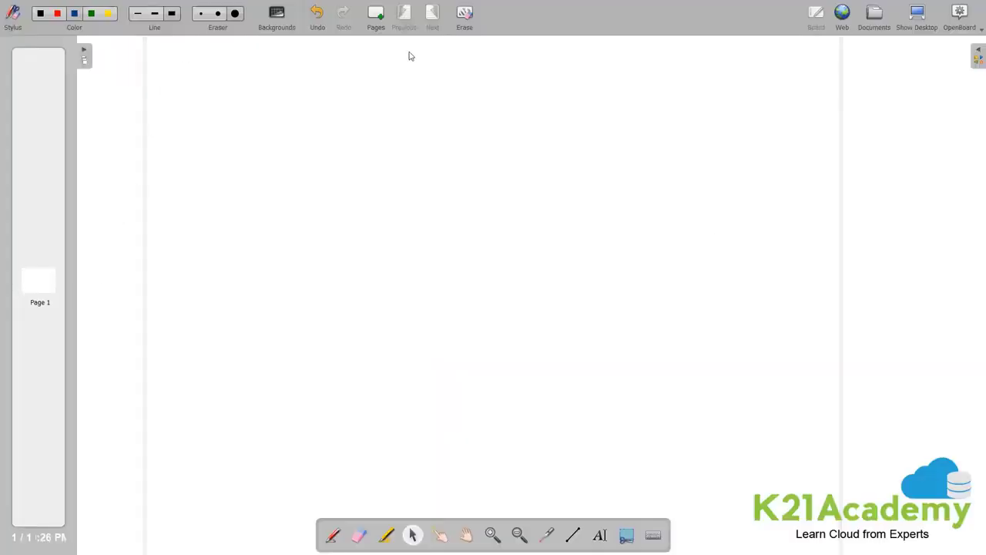
mouse_move(168, 106)
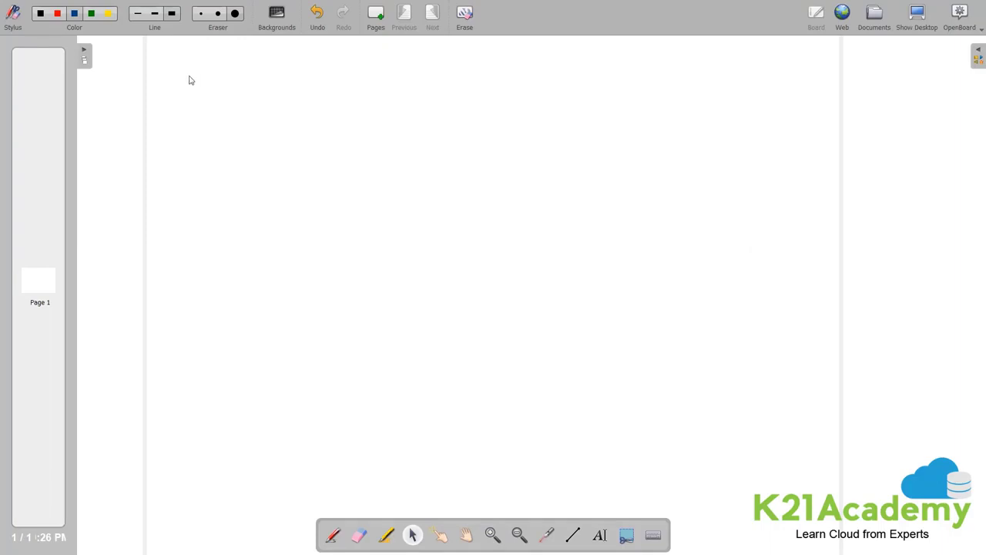
mouse_move(206, 80)
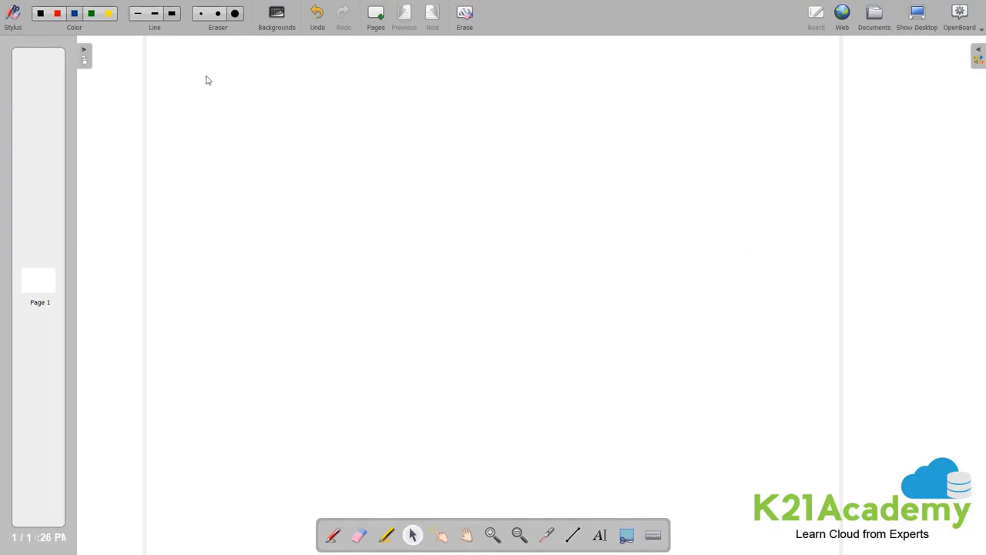
Handwrite 'Scalability = 1 – 100' in blue with an arrow curving from 100 back to 1.
drag(166, 100, 220, 89)
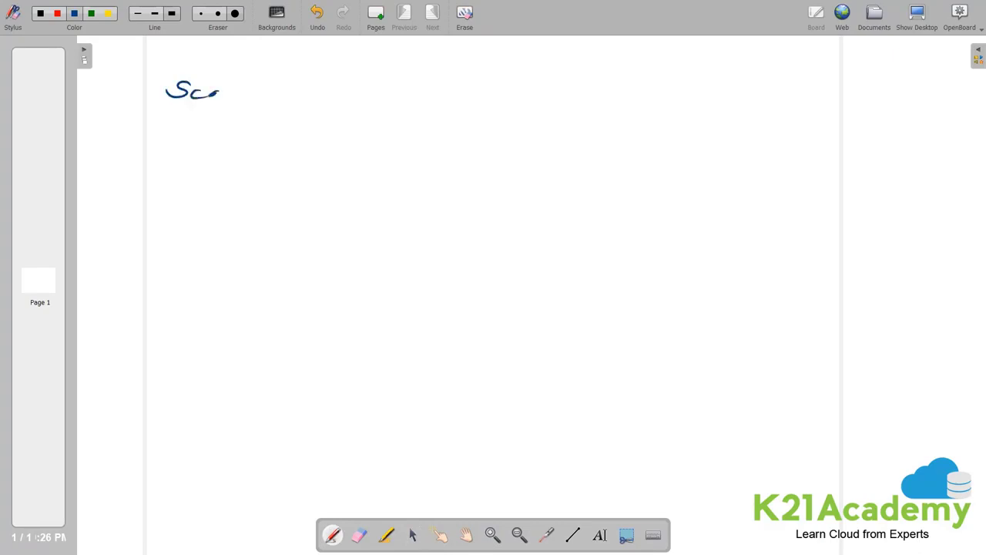
drag(220, 90, 270, 90)
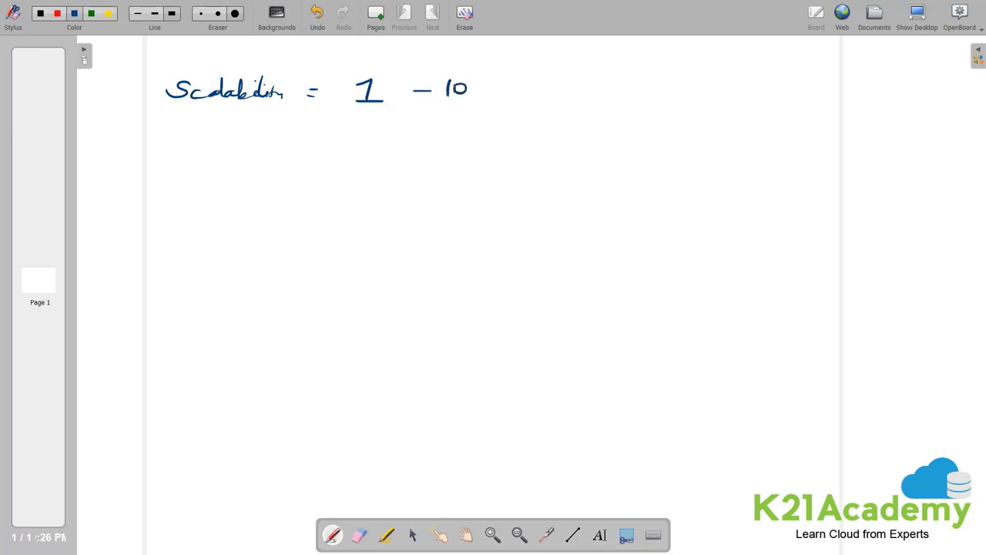
drag(366, 115, 463, 116)
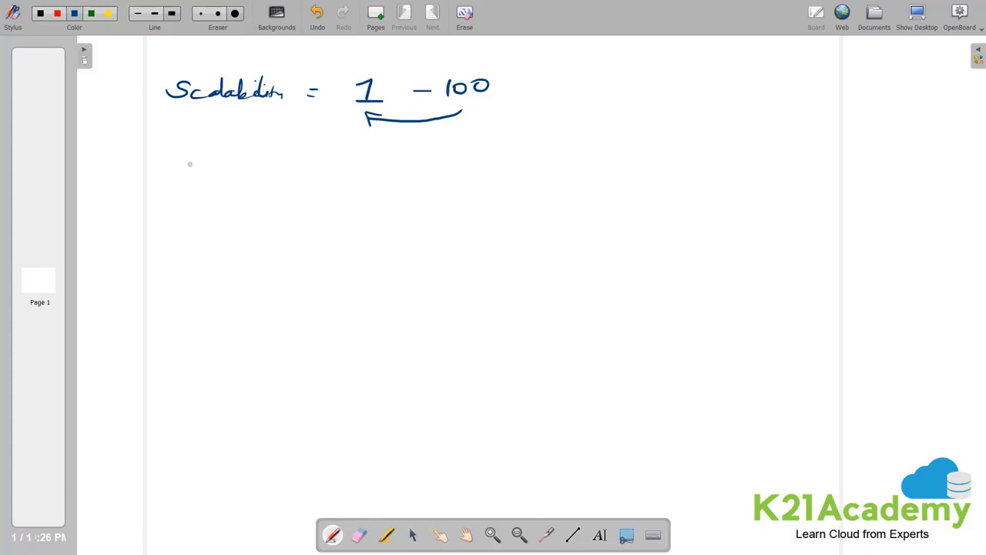
mouse_move(187, 158)
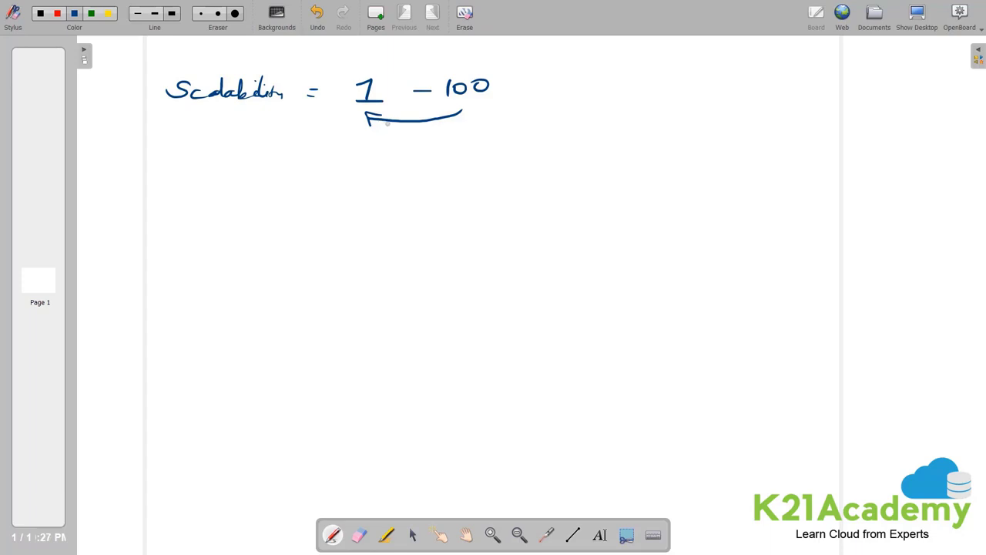
mouse_move(384, 127)
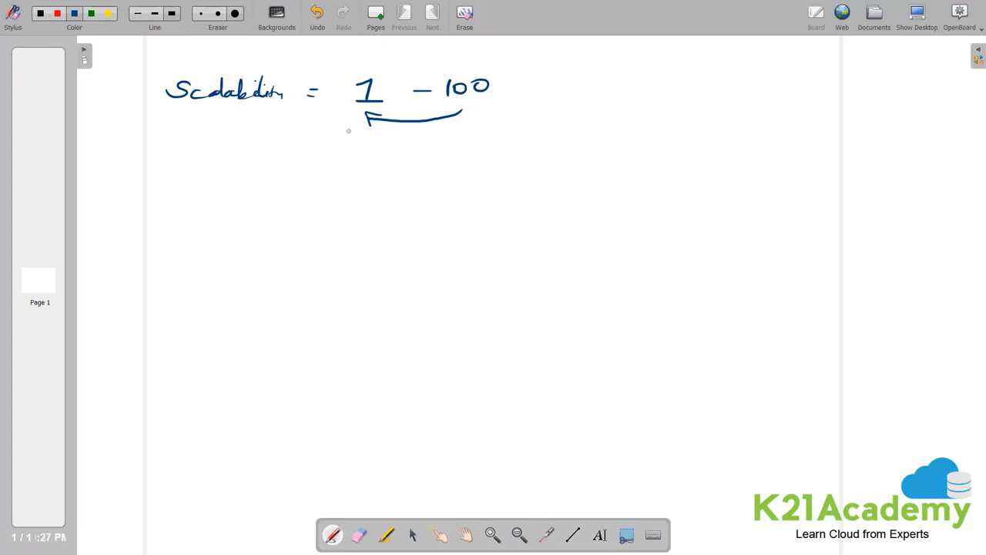
mouse_move(270, 142)
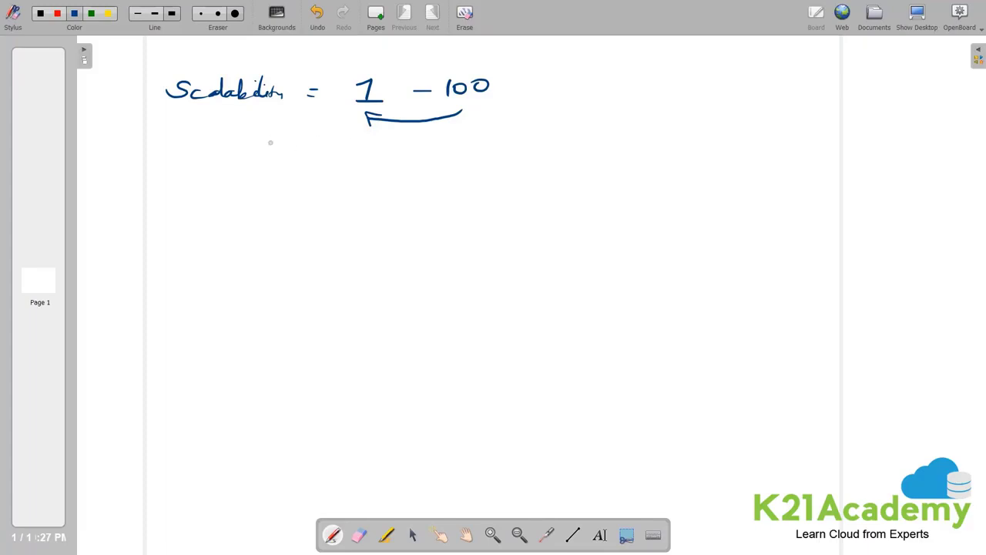
mouse_move(241, 158)
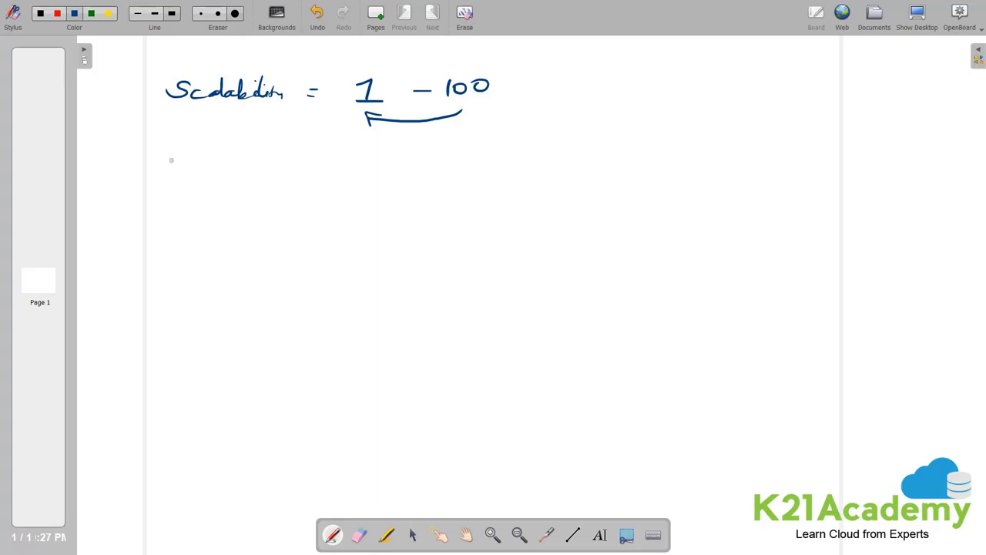
Write underlined 'Vertical' and 'Horizontal' headings, then '[1C 4GB] → (2C 16GB)' under Vertical.
drag(158, 154, 208, 181)
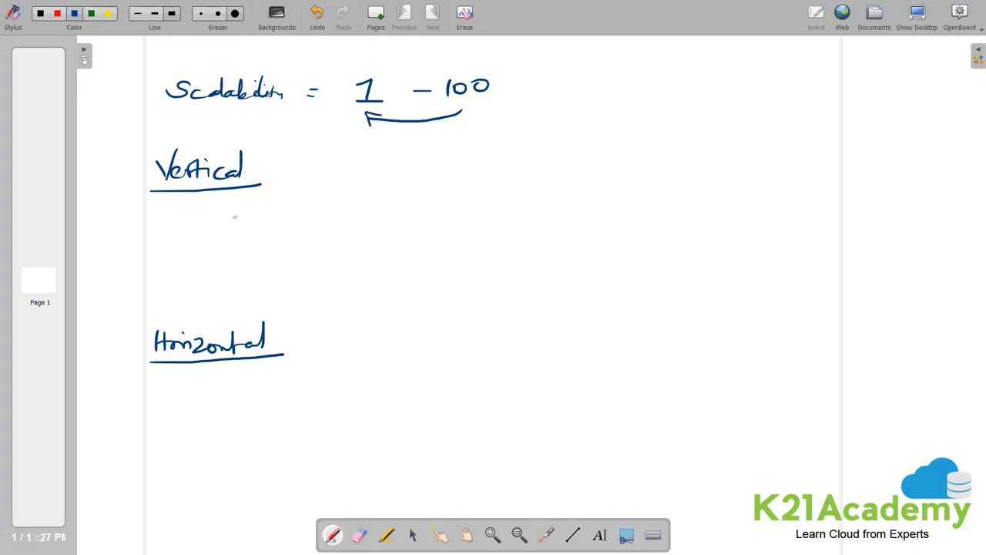
drag(224, 204, 235, 224)
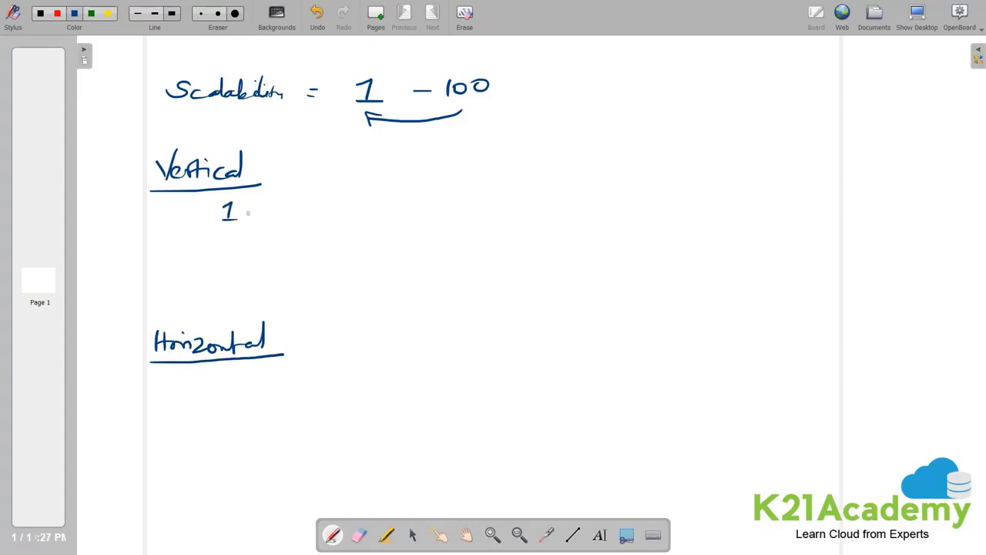
drag(231, 210, 308, 210)
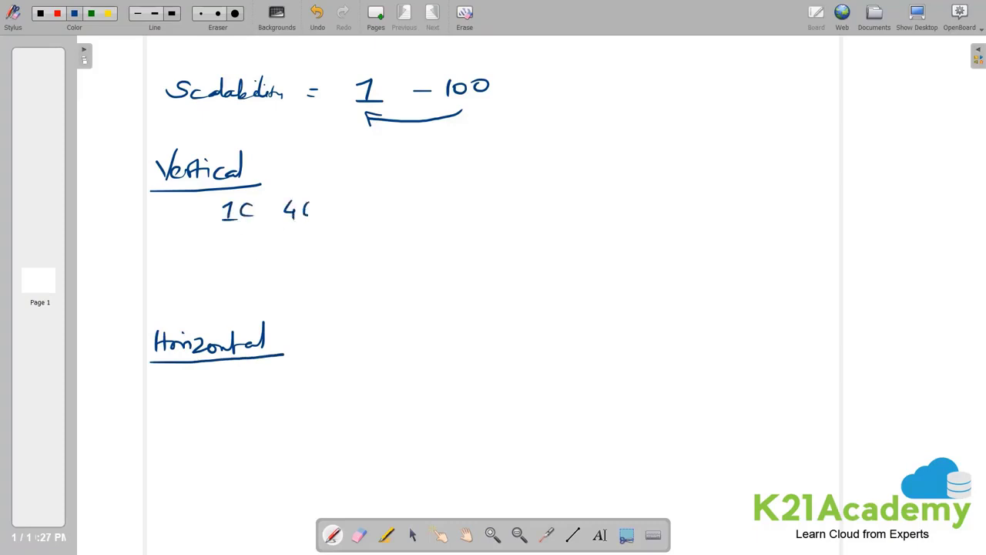
text(4 GB ])
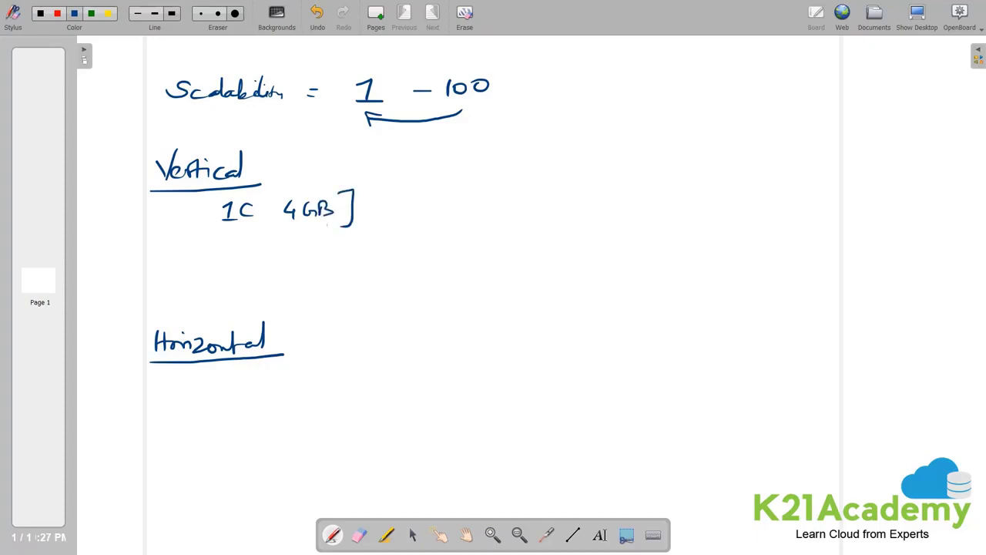
drag(208, 200, 208, 232)
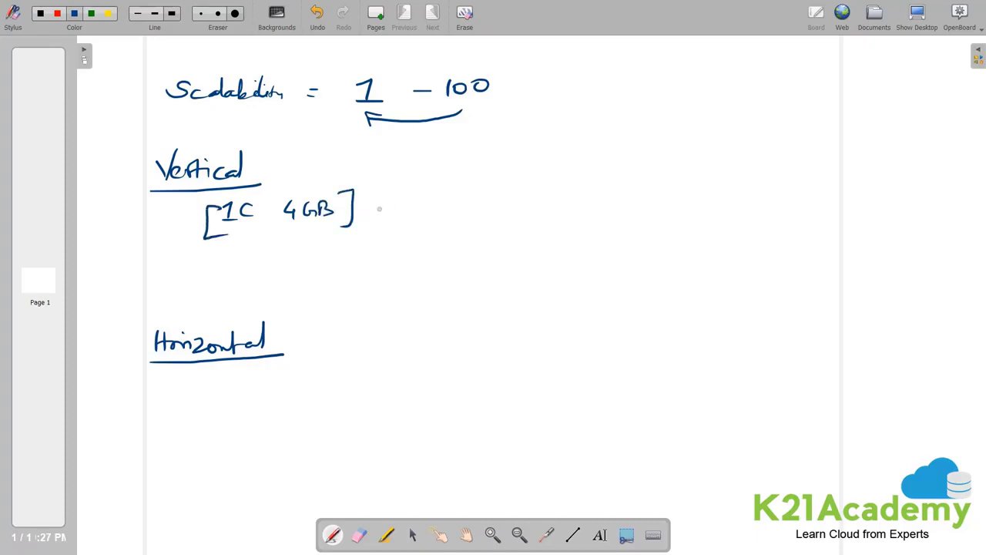
drag(369, 210, 451, 210)
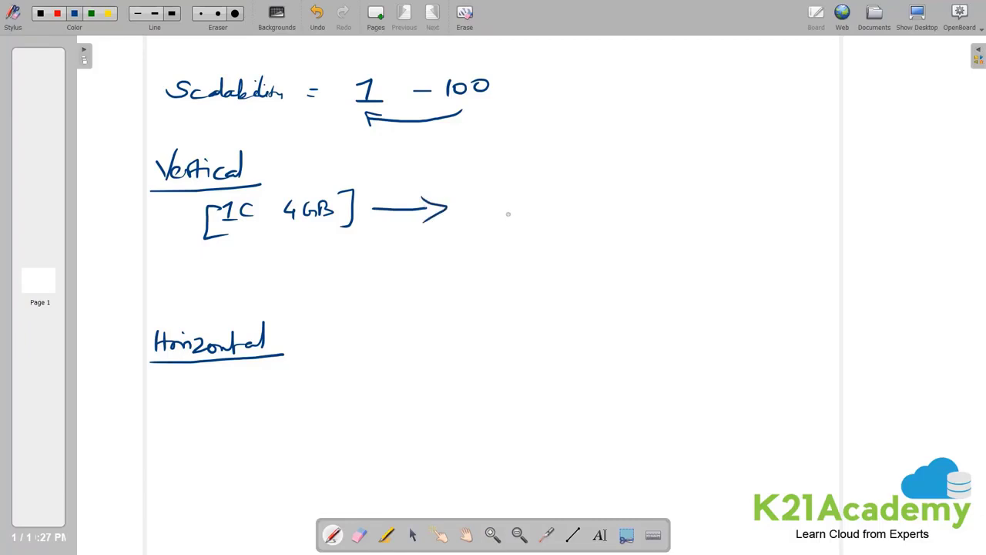
mouse_move(447, 204)
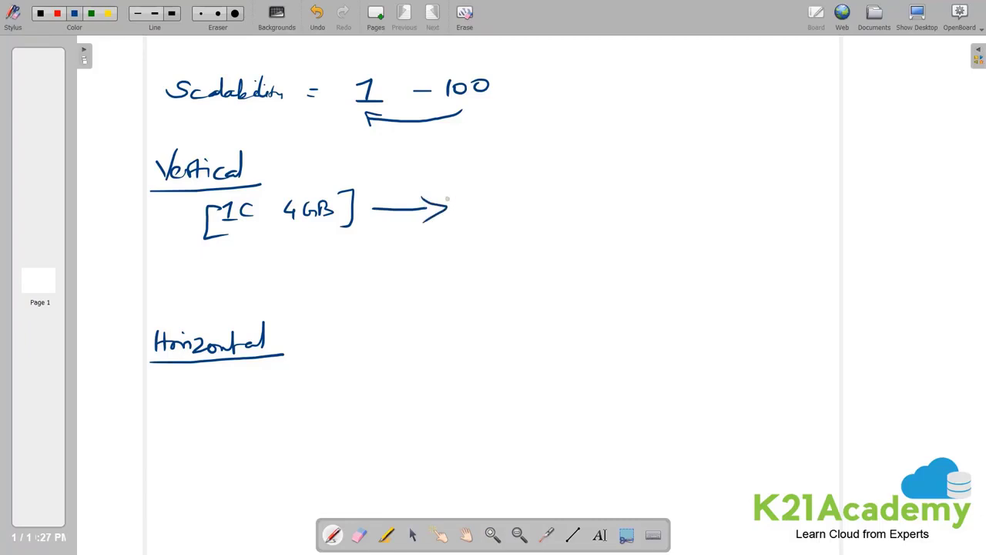
mouse_move(474, 216)
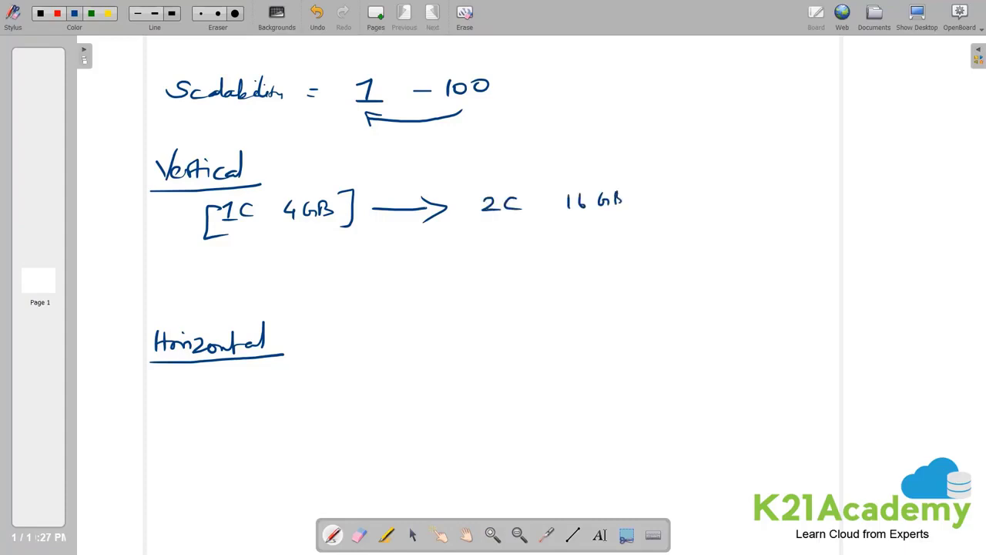
drag(470, 200, 636, 212)
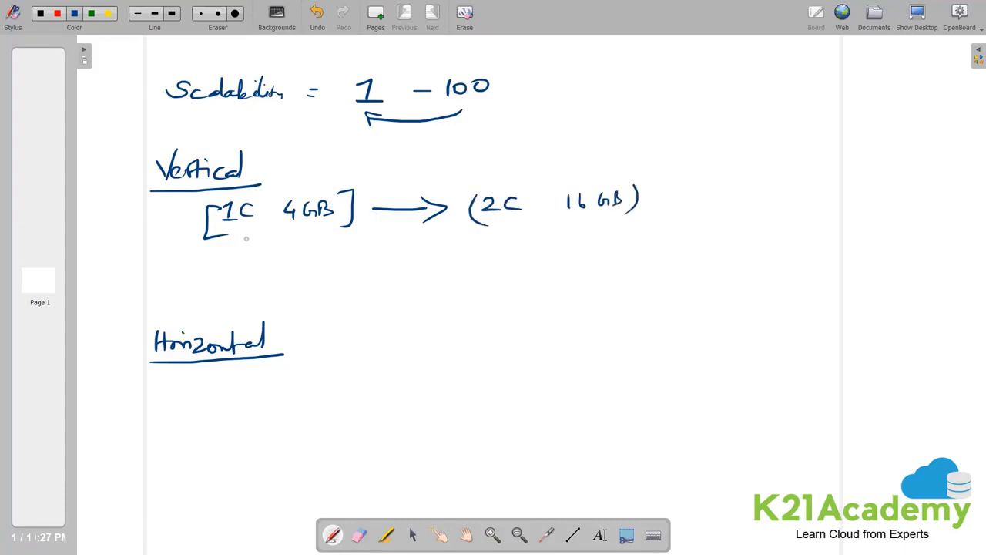
mouse_move(801, 219)
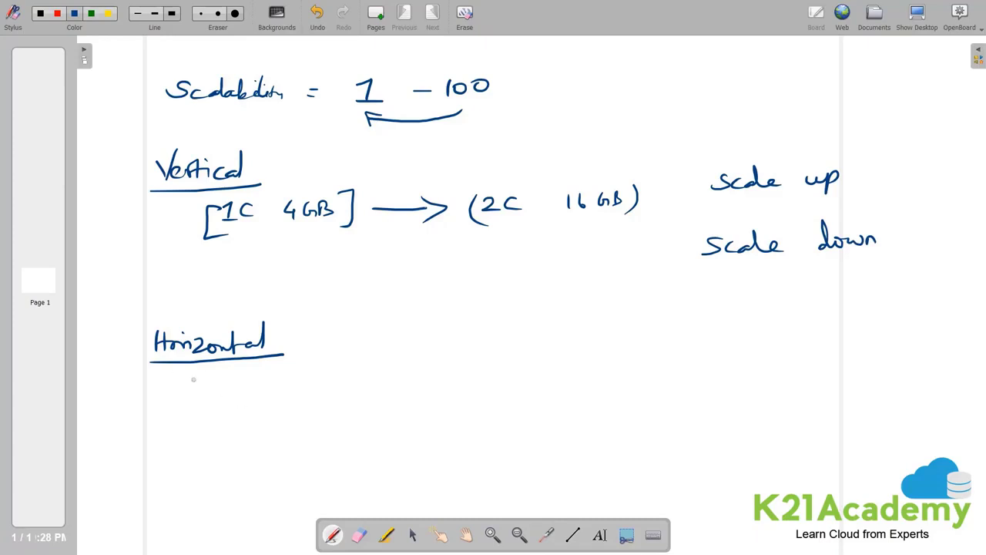
mouse_move(292, 418)
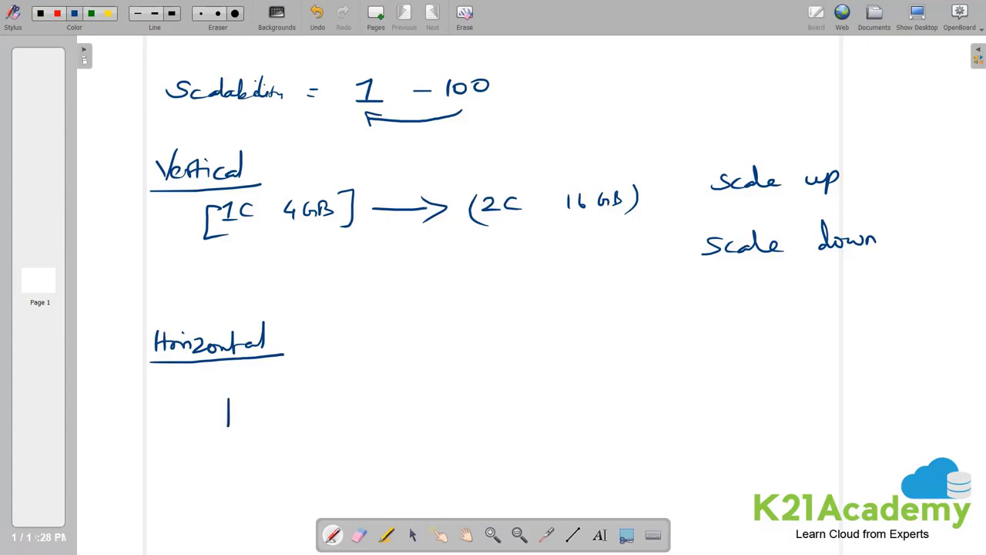
Sketch a row of server boxes under Horizontal with an arrow running through them.
drag(225, 397, 258, 447)
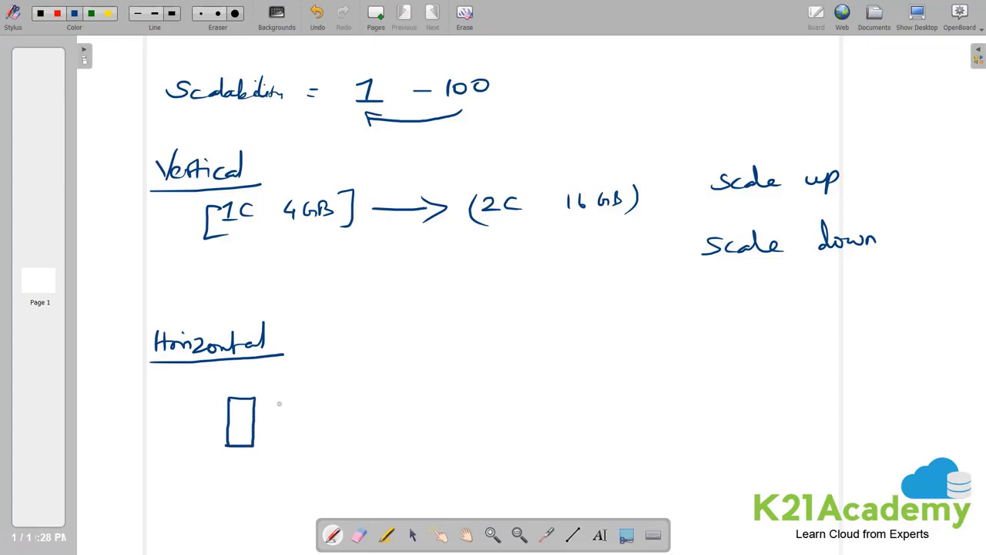
drag(281, 401, 282, 443)
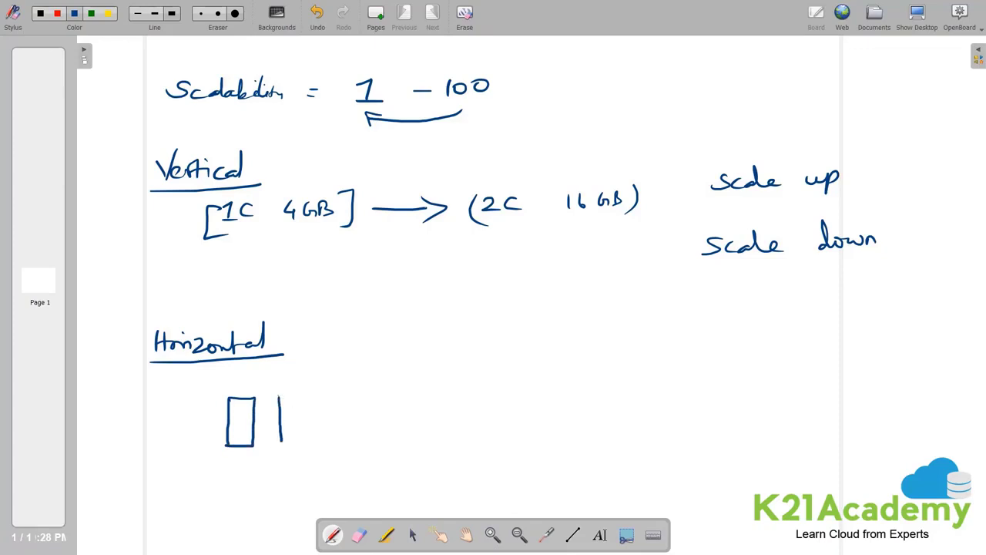
drag(278, 393, 343, 447)
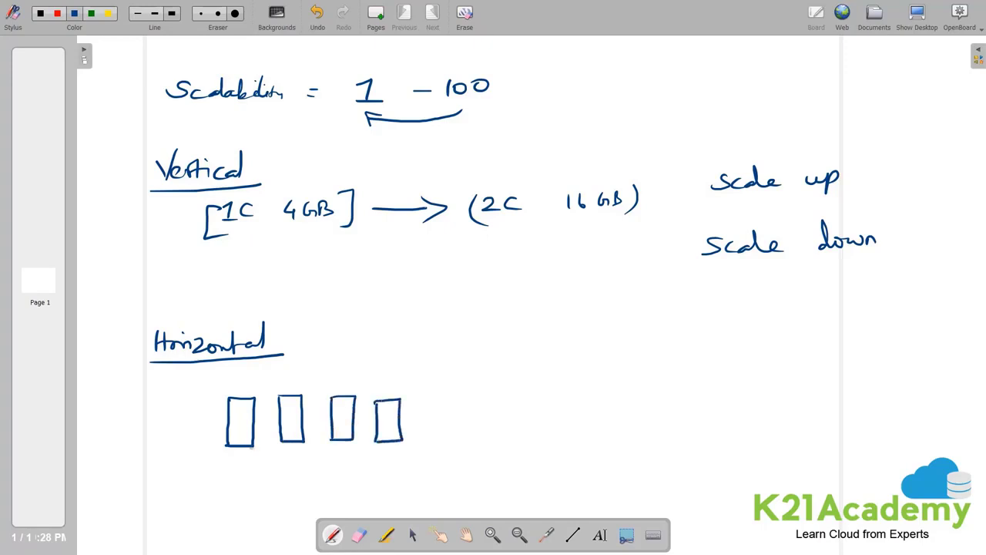
drag(227, 450, 304, 451)
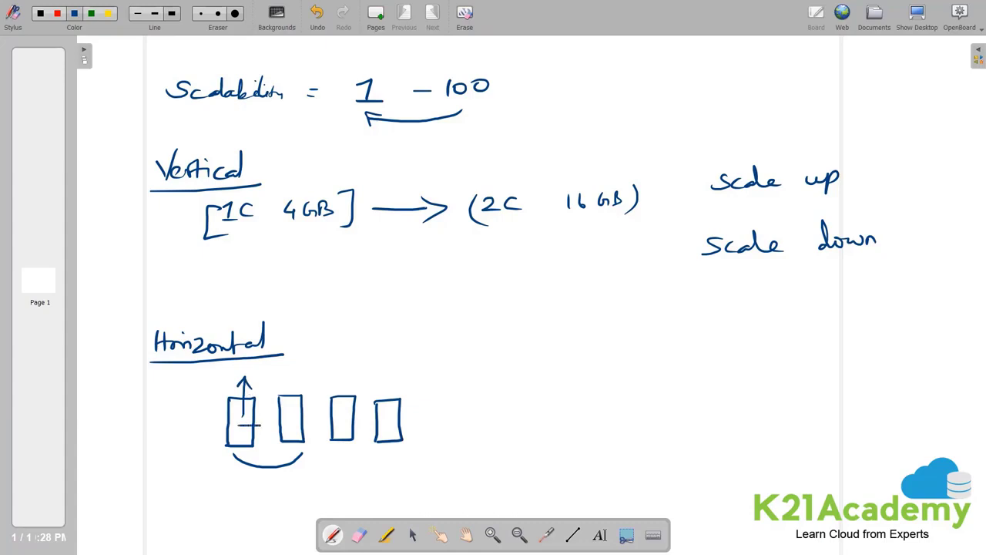
drag(254, 426, 424, 427)
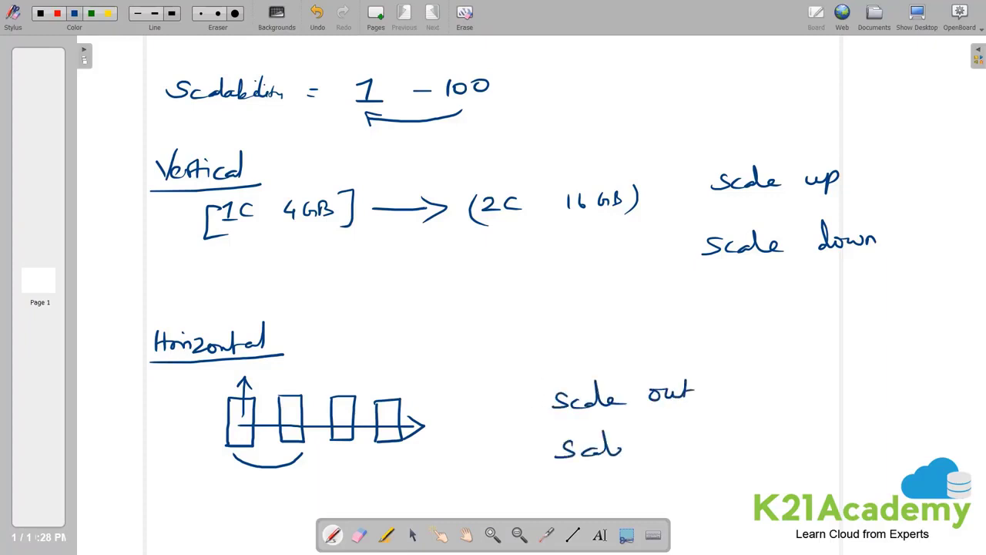
Add 'in' and box numbers 3, 4, circle a 1 by the vertical bracket, and draw a lower stroke.
text(in)
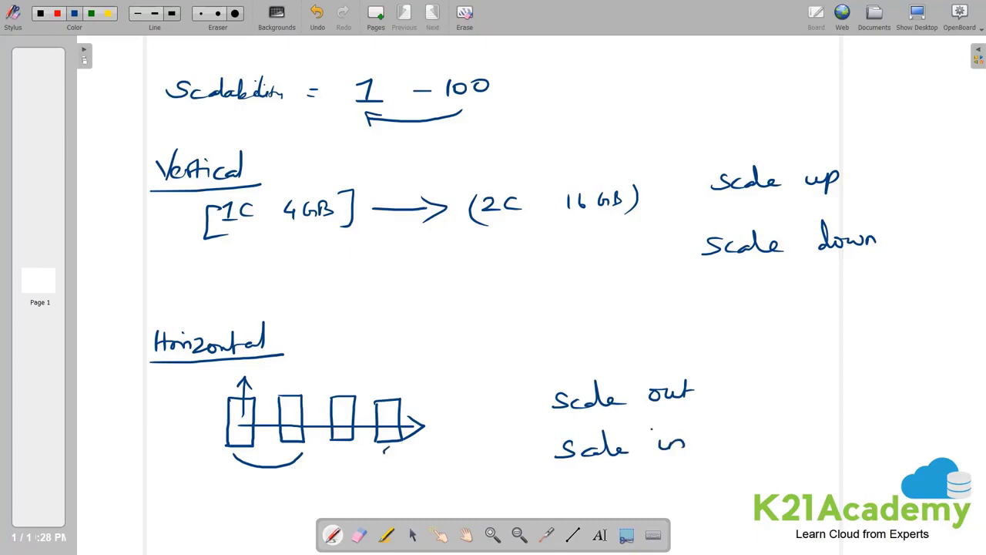
text(3 4)
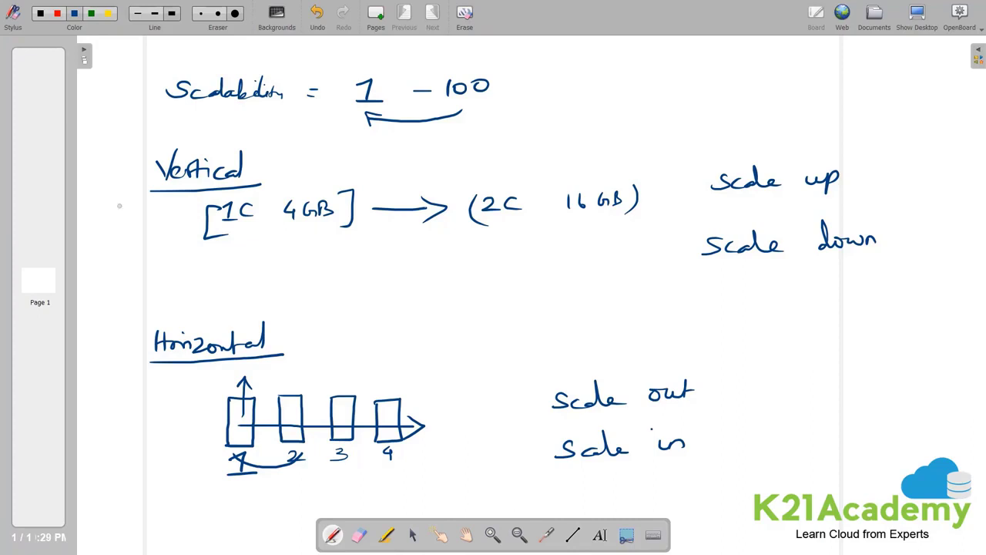
drag(162, 220, 173, 243)
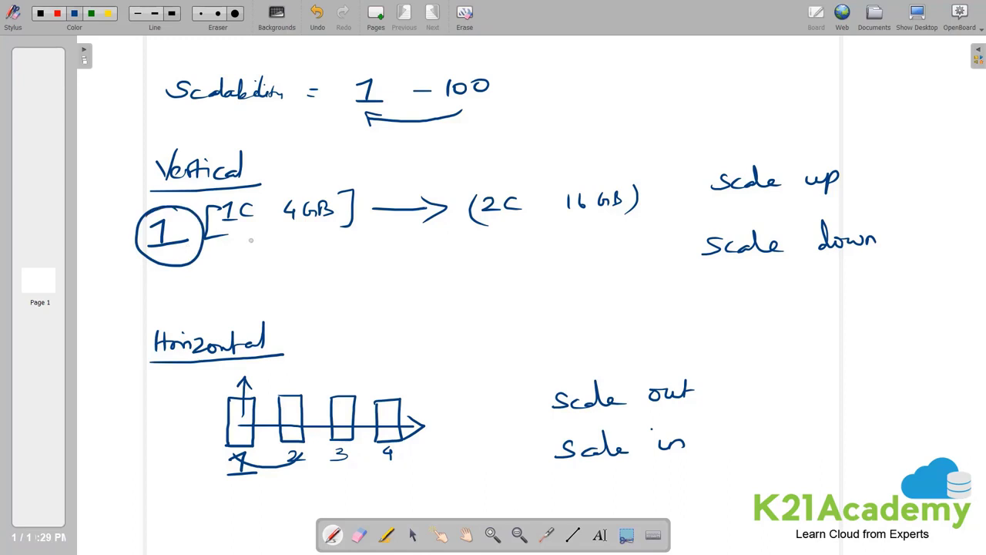
mouse_move(278, 243)
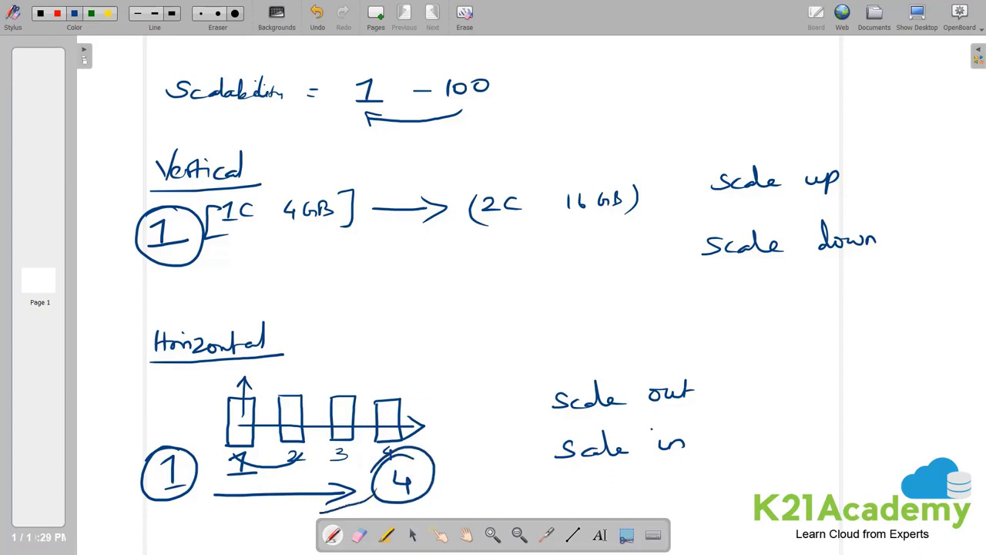
drag(185, 493, 354, 501)
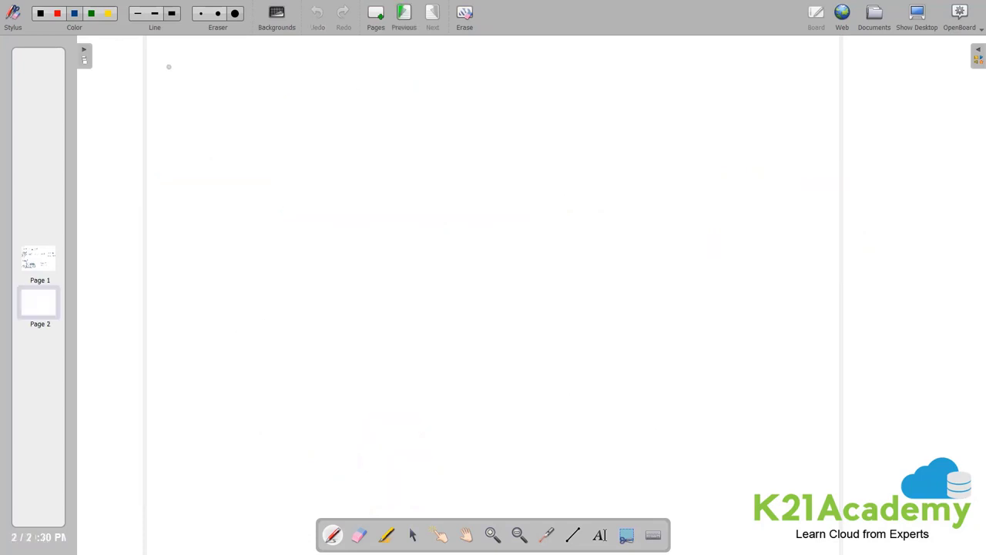
Write an underlined 'VMSS' heading and list: 1 Min Instance, 2 Max Instance, 3 Metrics, 4 Time.
drag(164, 65, 188, 81)
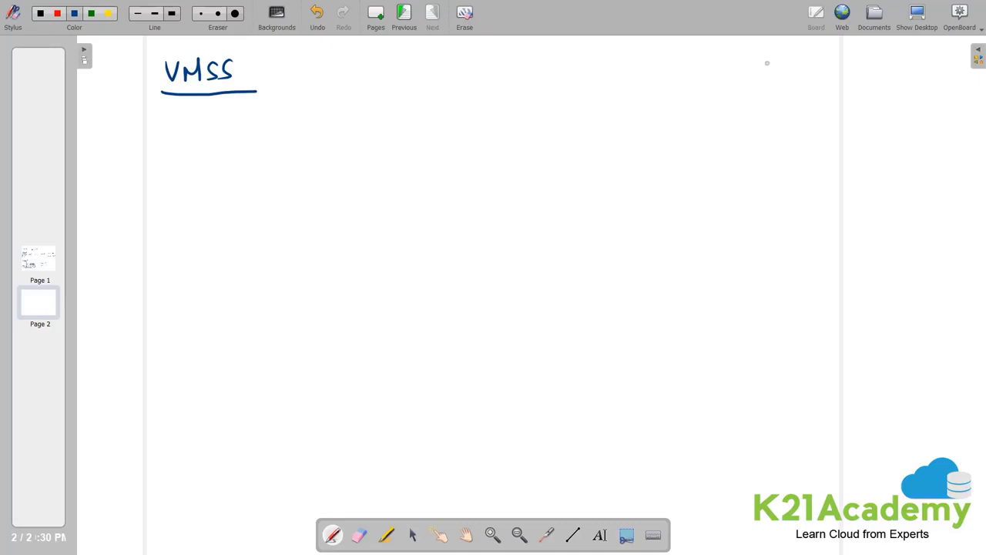
drag(771, 54, 778, 77)
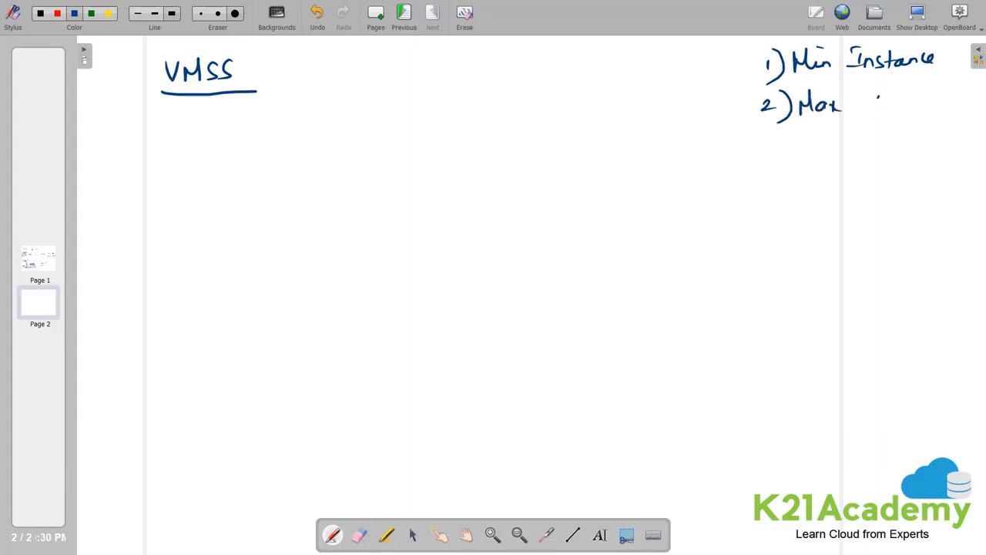
text(Instance)
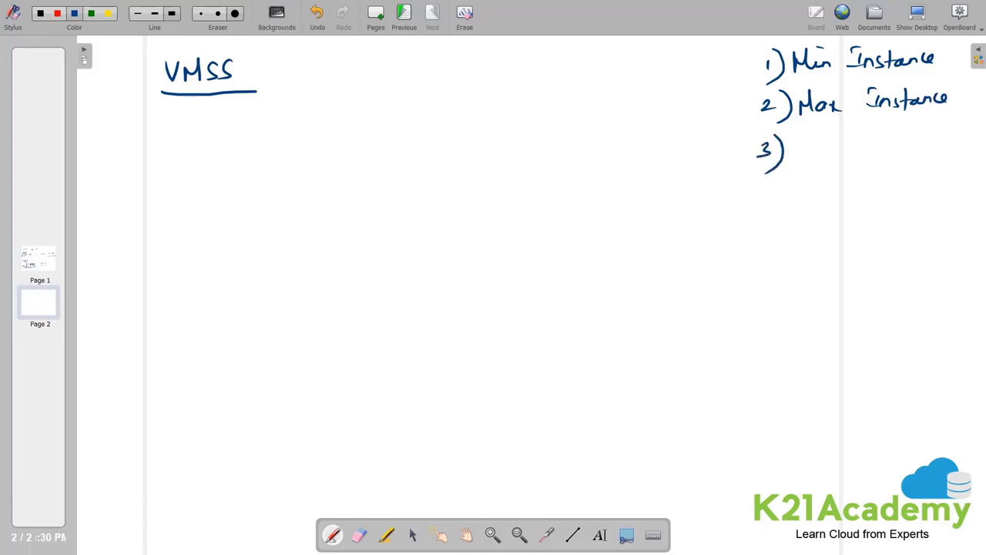
drag(801, 146, 847, 146)
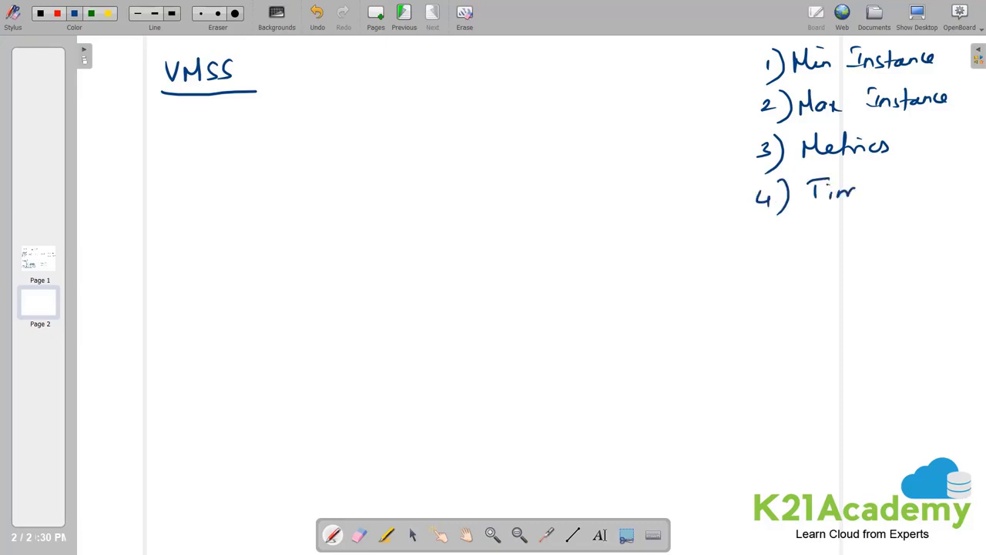
drag(856, 192, 894, 193)
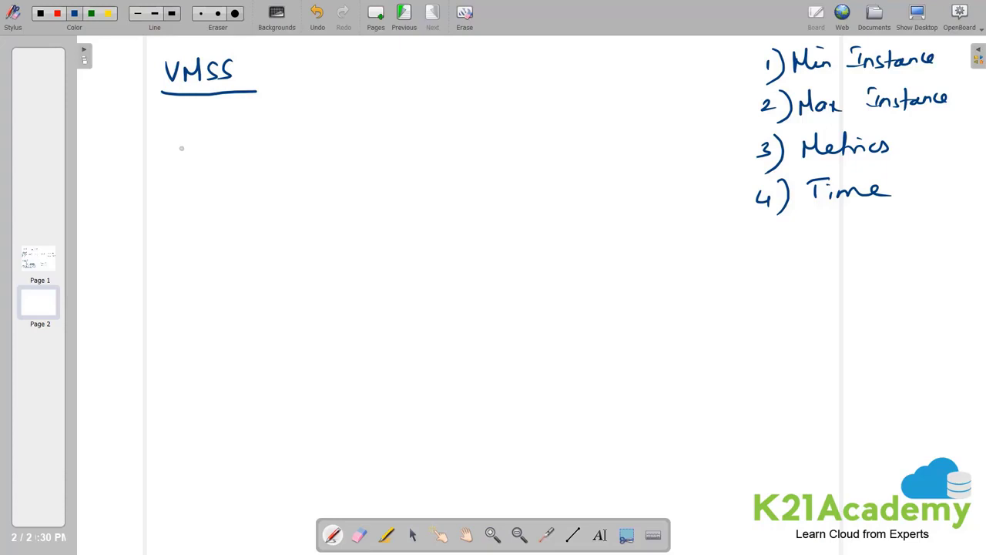
Sketch the first VM box, a '1000 VM' note, dots to box 4, and a dashed limit line.
drag(185, 143, 185, 208)
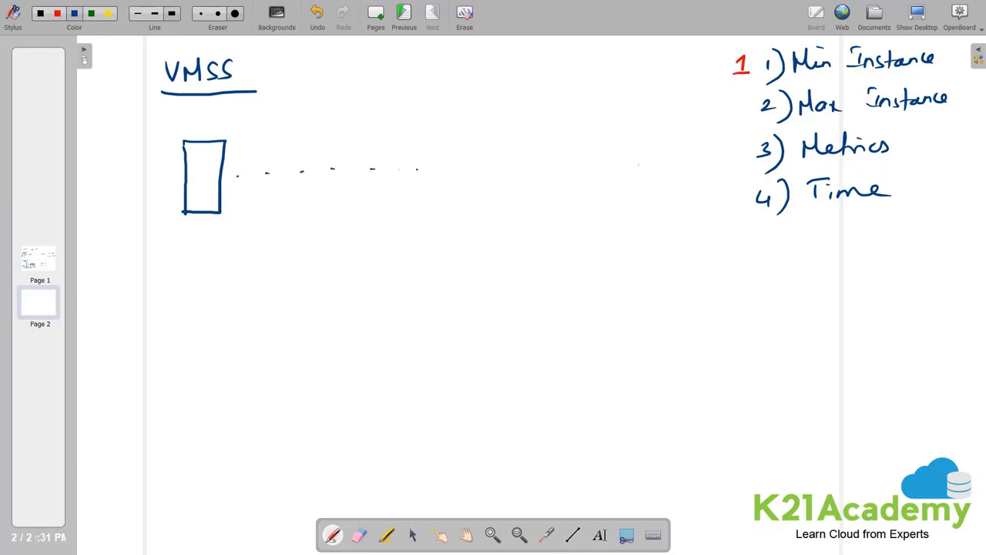
drag(640, 155, 716, 208)
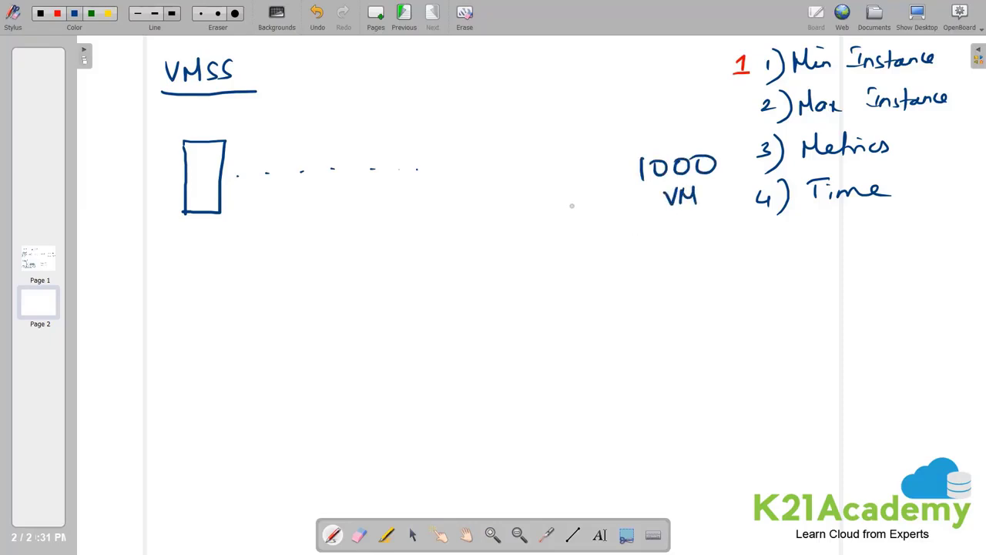
mouse_move(199, 177)
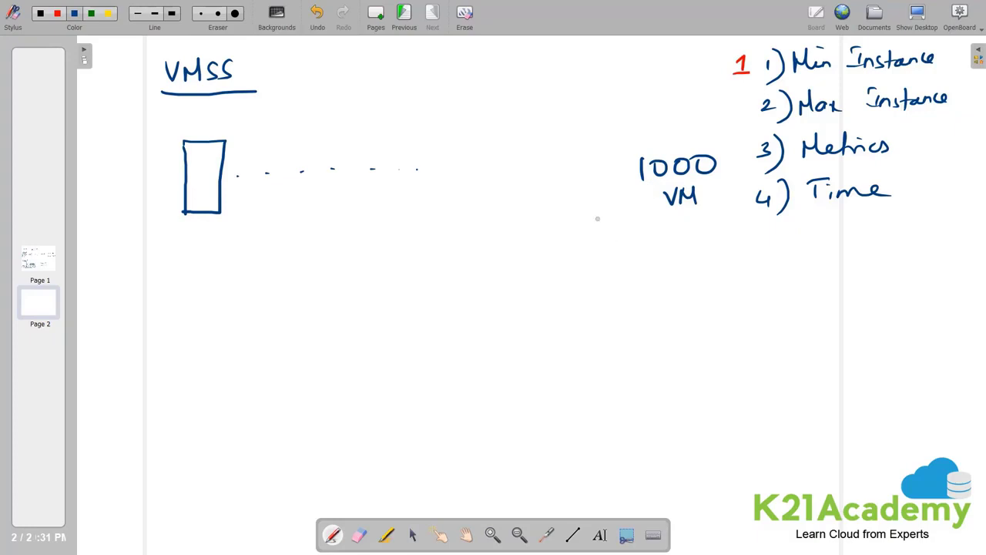
mouse_move(592, 218)
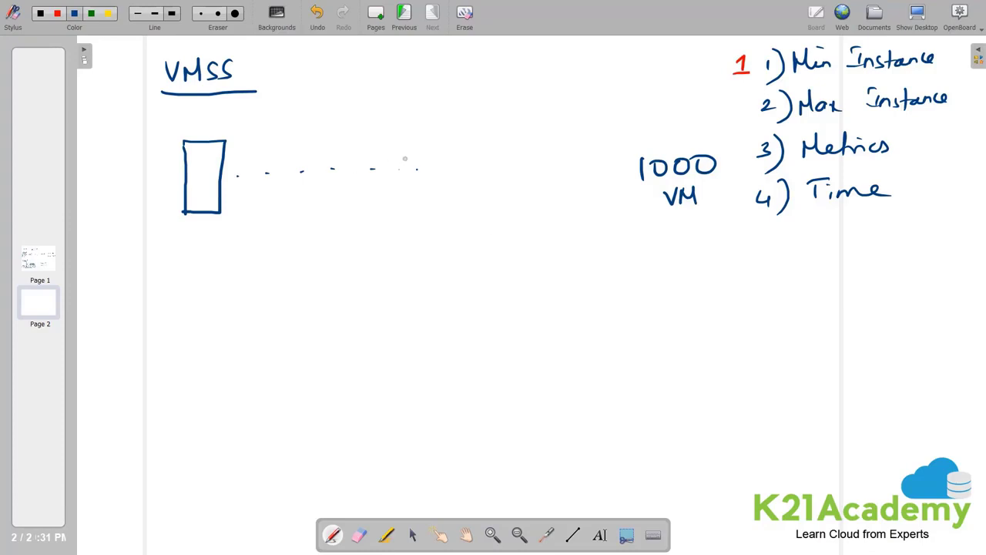
drag(231, 176, 420, 173)
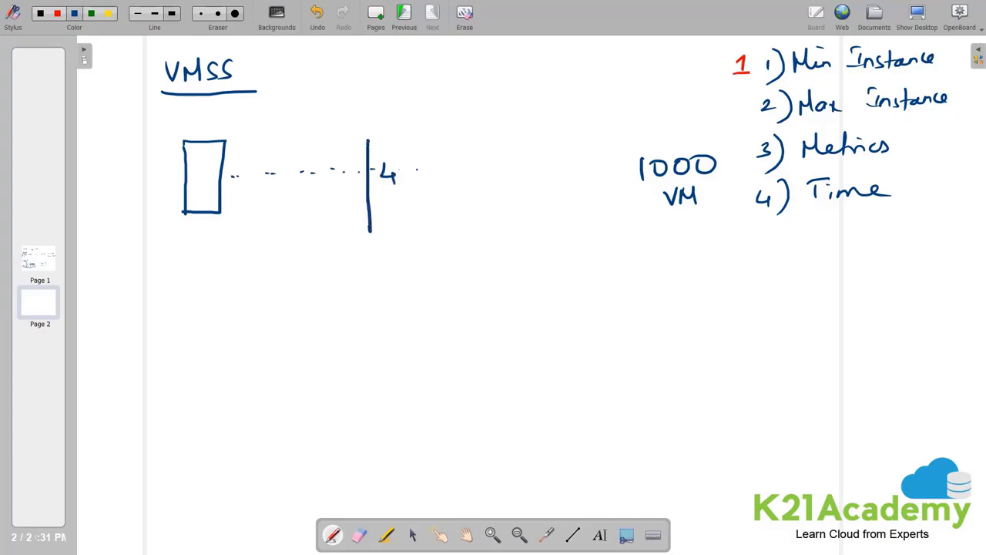
drag(366, 135, 412, 227)
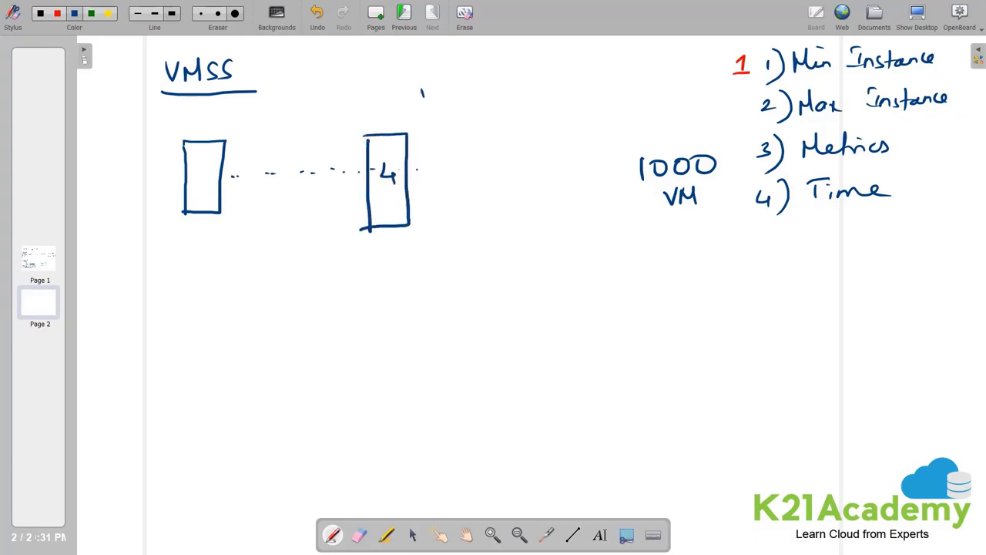
drag(424, 92, 428, 274)
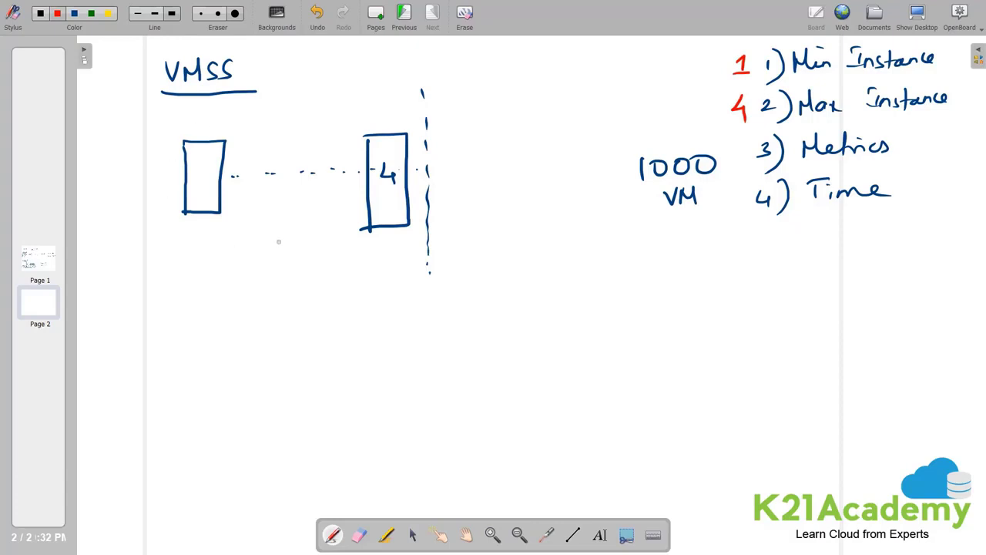
mouse_move(390, 210)
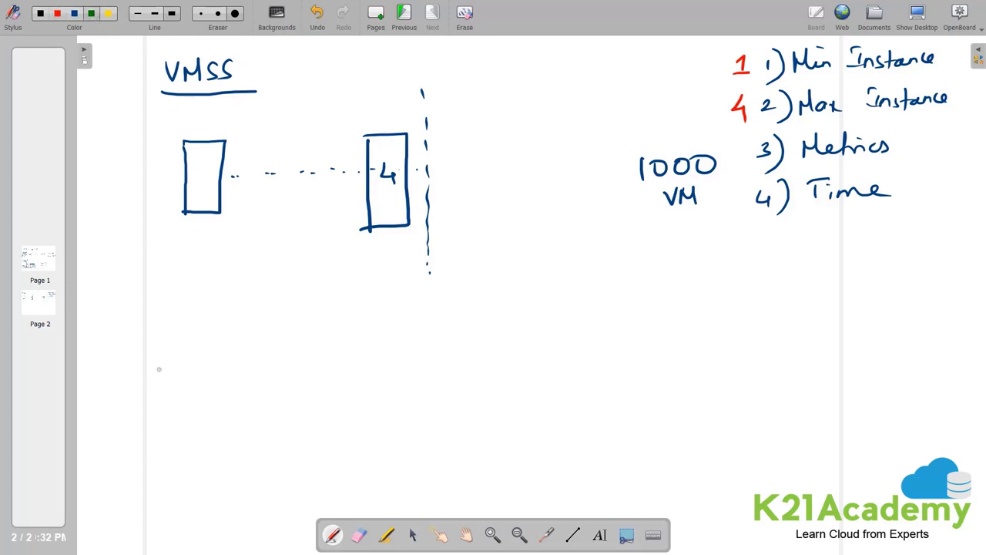
mouse_move(154, 323)
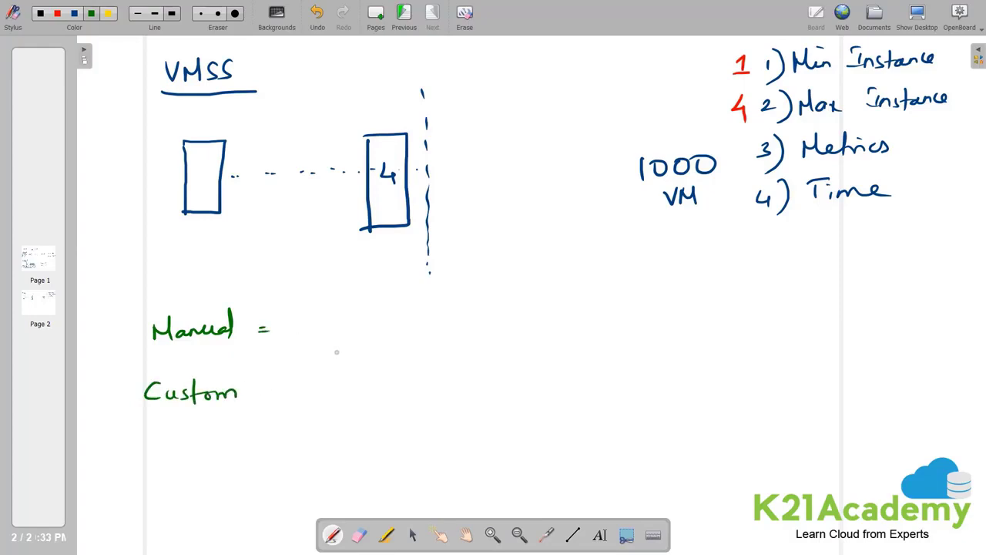
mouse_move(334, 350)
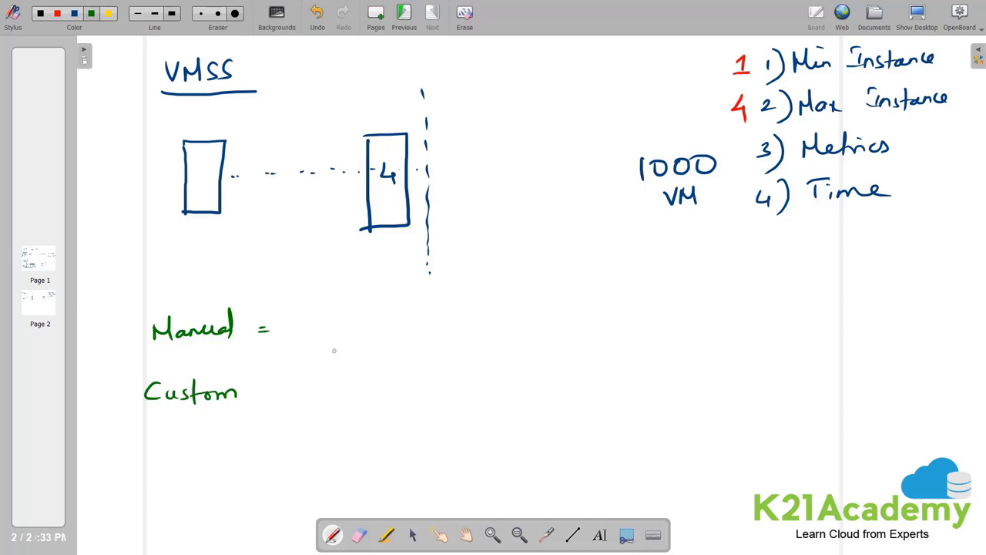
mouse_move(319, 342)
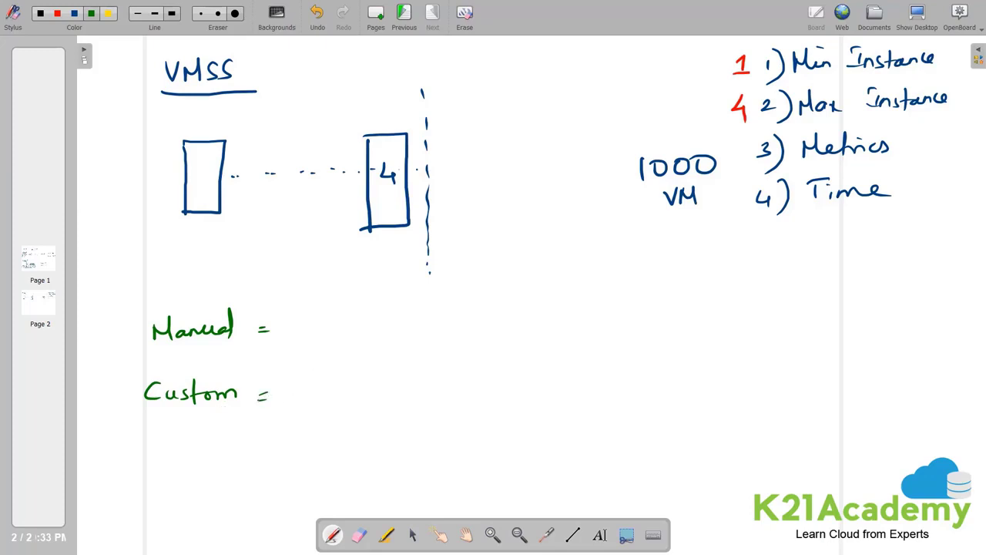
Branch green 'Custom' into 'Time (1---4)' and 'Metrics (CPU Util)'.
drag(270, 394, 343, 354)
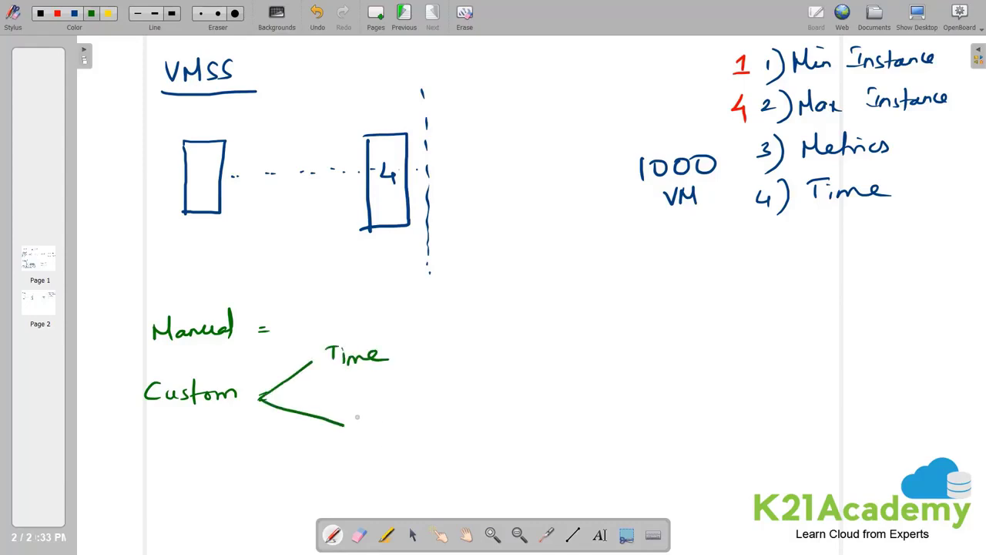
text(Metrics)
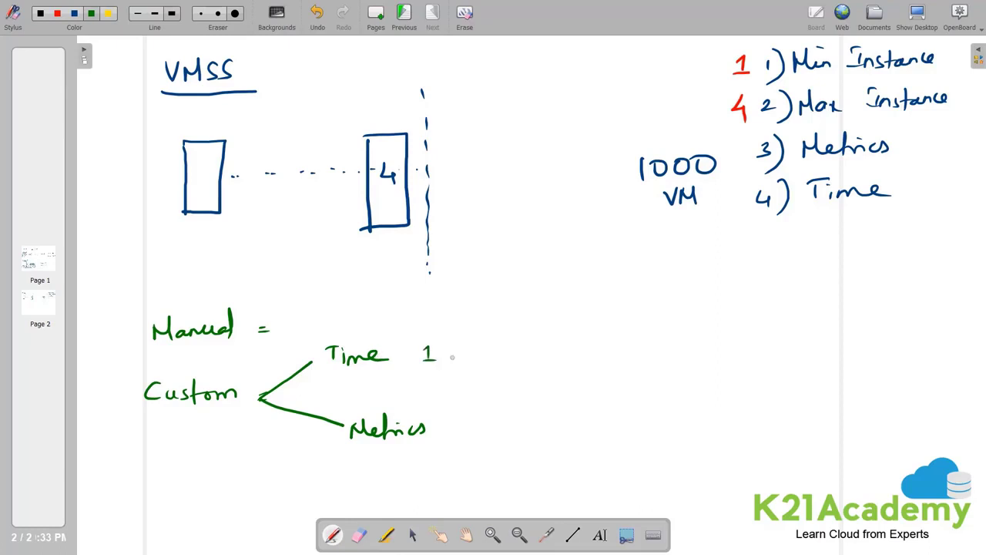
drag(443, 354, 486, 354)
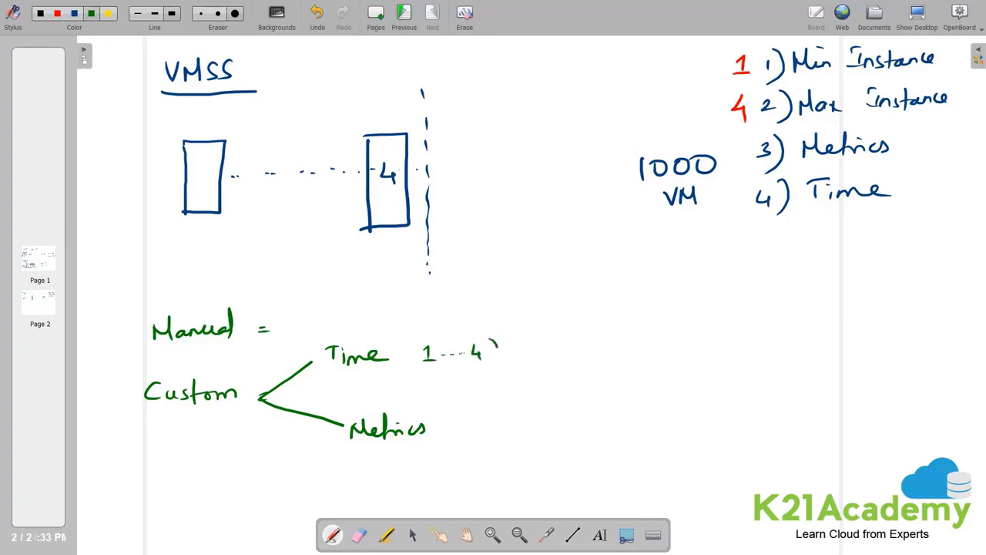
drag(416, 355, 500, 354)
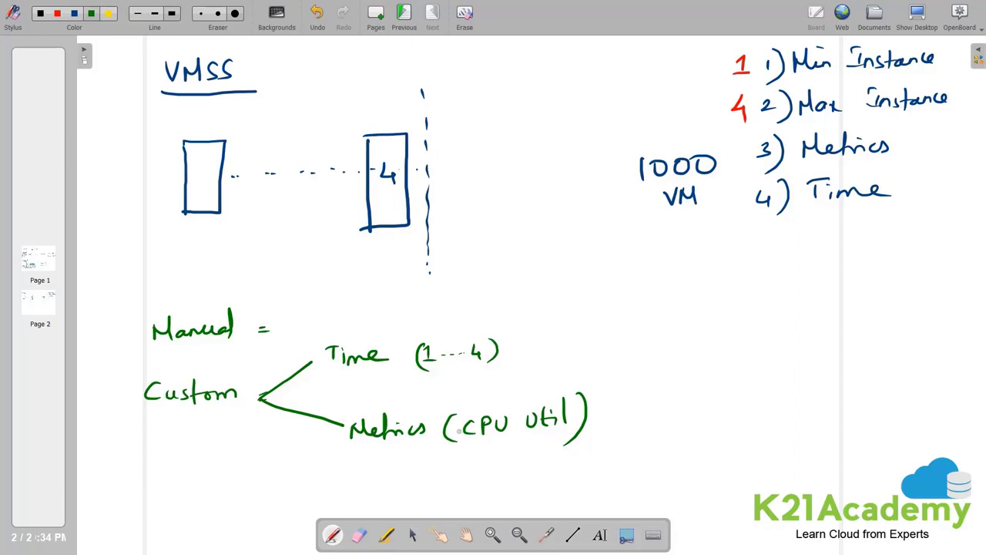
mouse_move(444, 455)
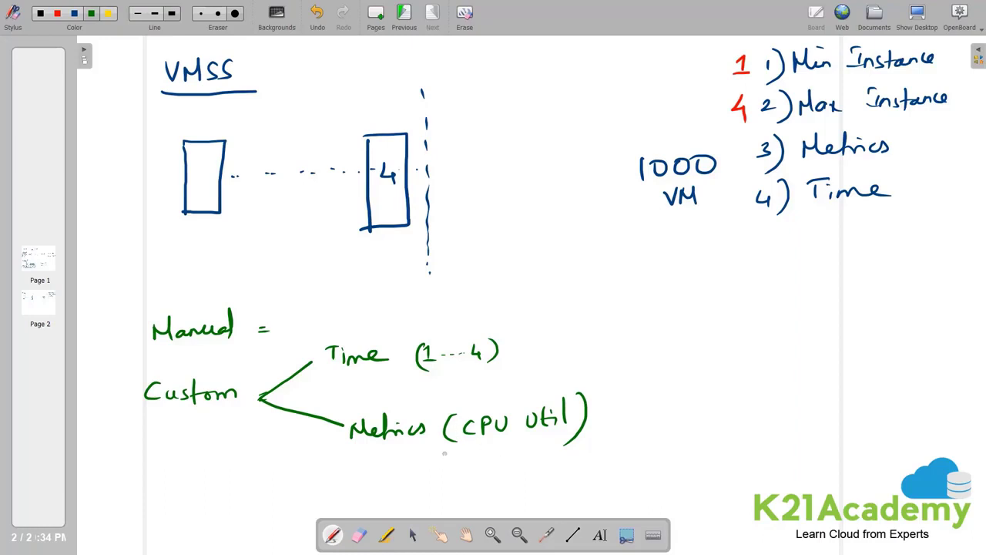
mouse_move(469, 455)
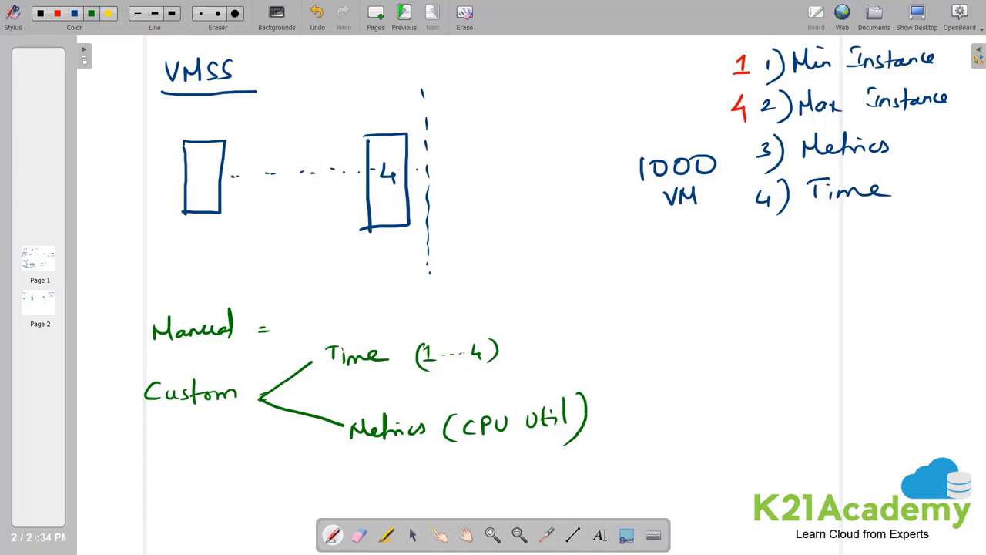
Write red CPU rules '>75 +1' and '<25 -1' and label the first VM box 1.
click(57, 13)
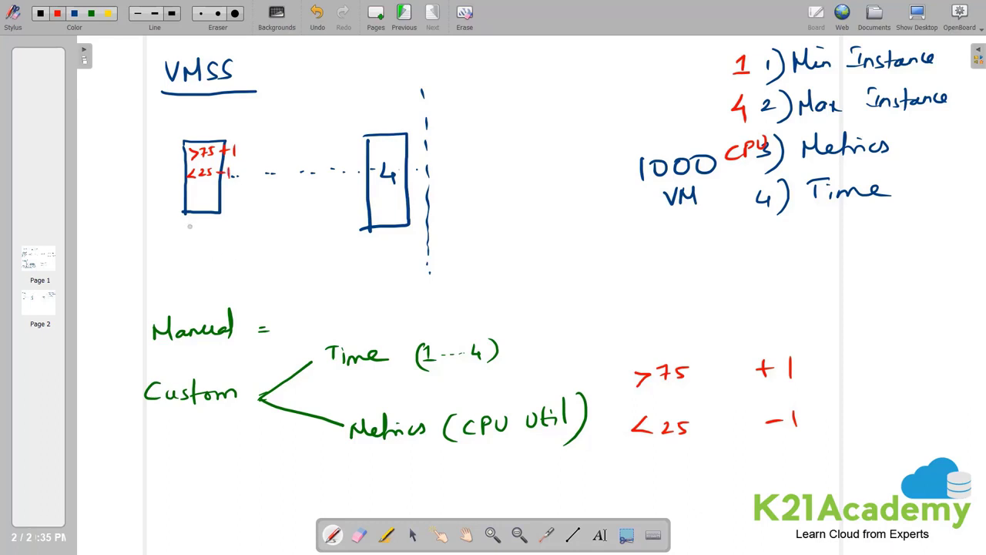
drag(188, 227, 197, 231)
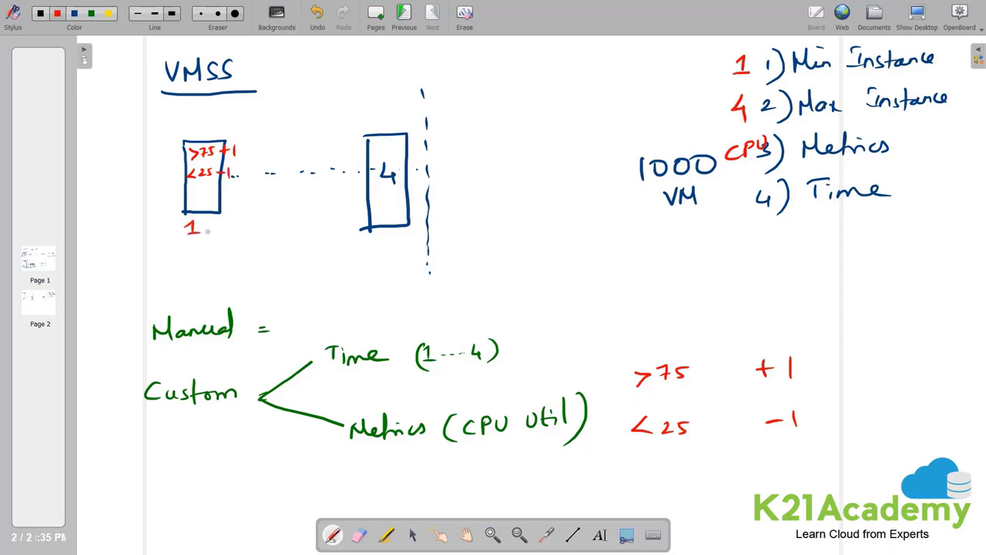
mouse_move(187, 141)
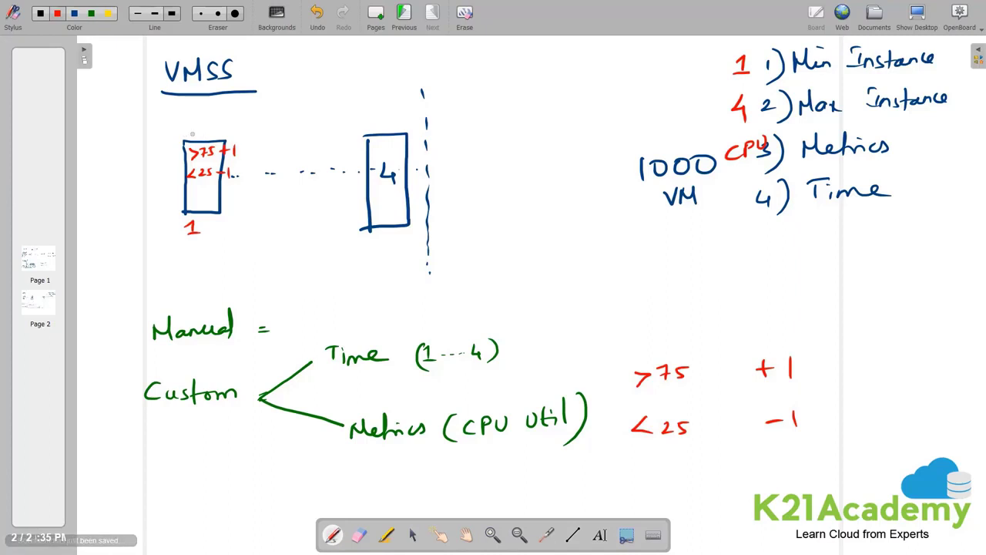
Draw a red line from the first VM box to a circled 'LB' with 'BE' beneath.
drag(185, 128, 274, 97)
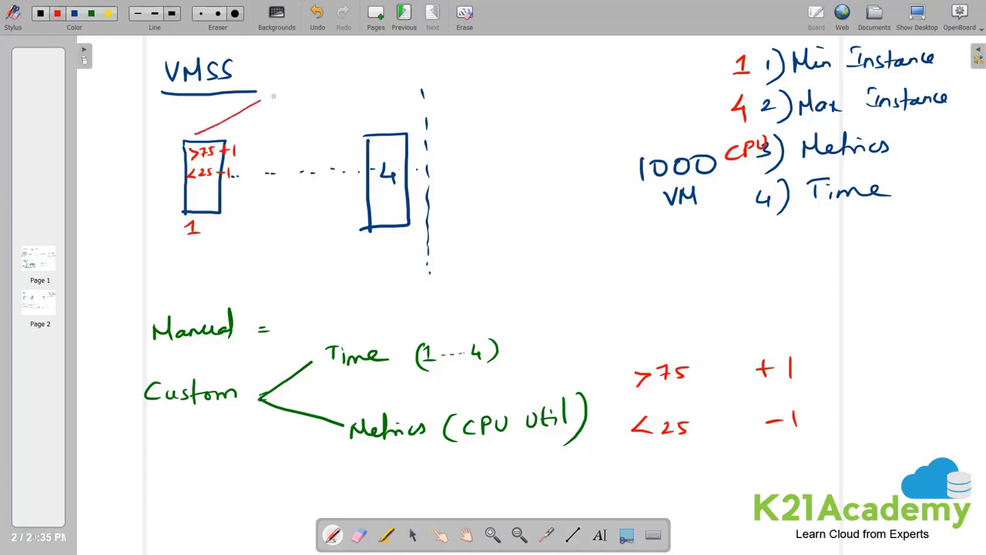
text(LB))
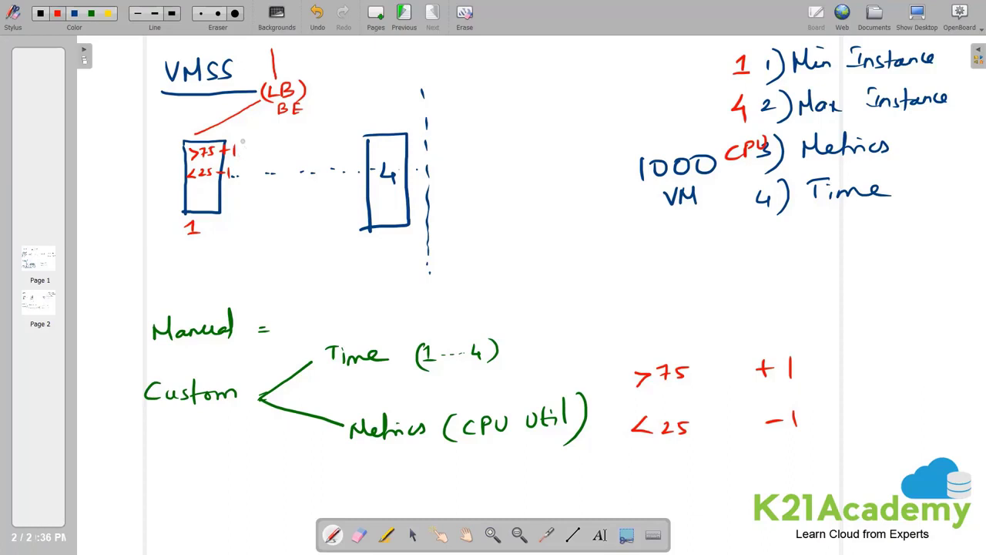
Draw two red VM boxes between the first box and box 4, each linked to LB.
drag(247, 139, 247, 208)
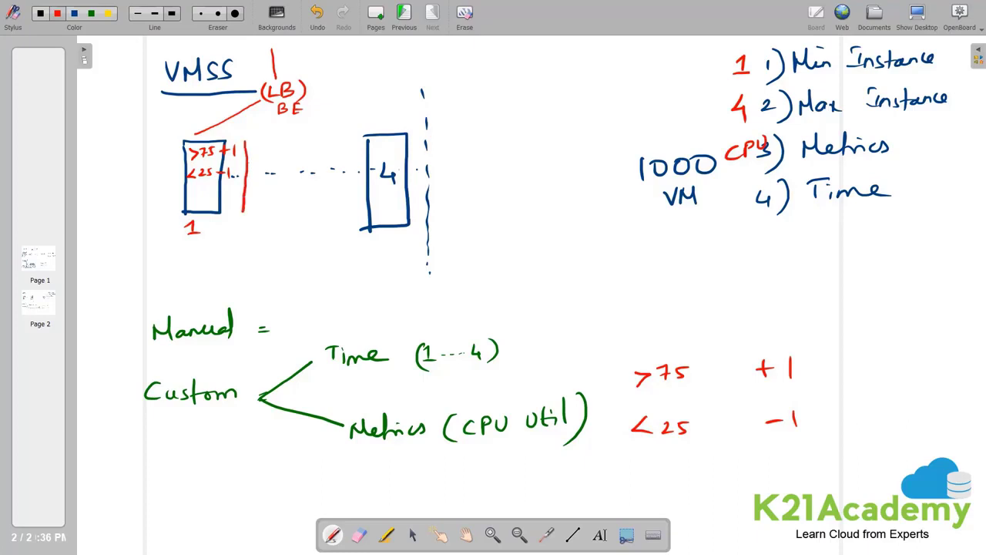
drag(246, 139, 277, 216)
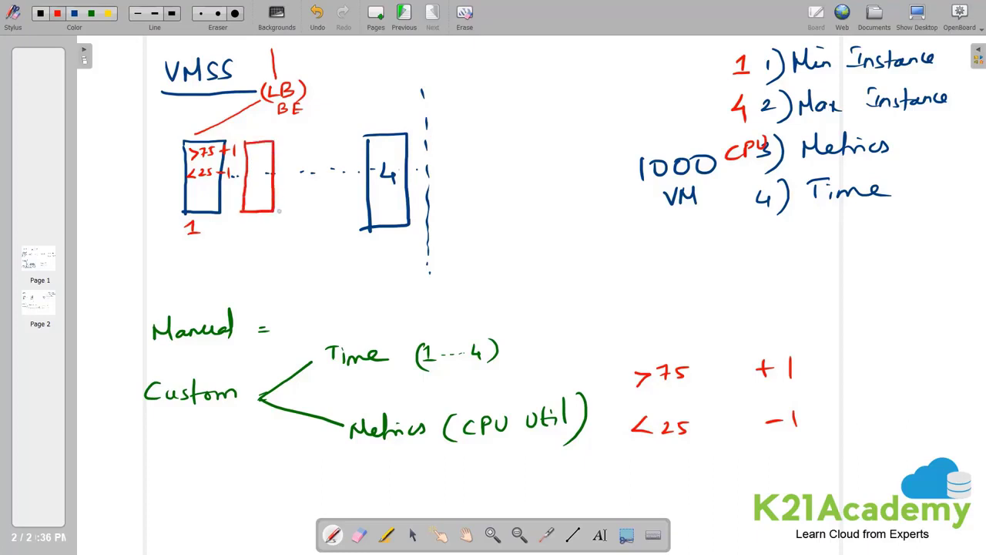
mouse_move(266, 191)
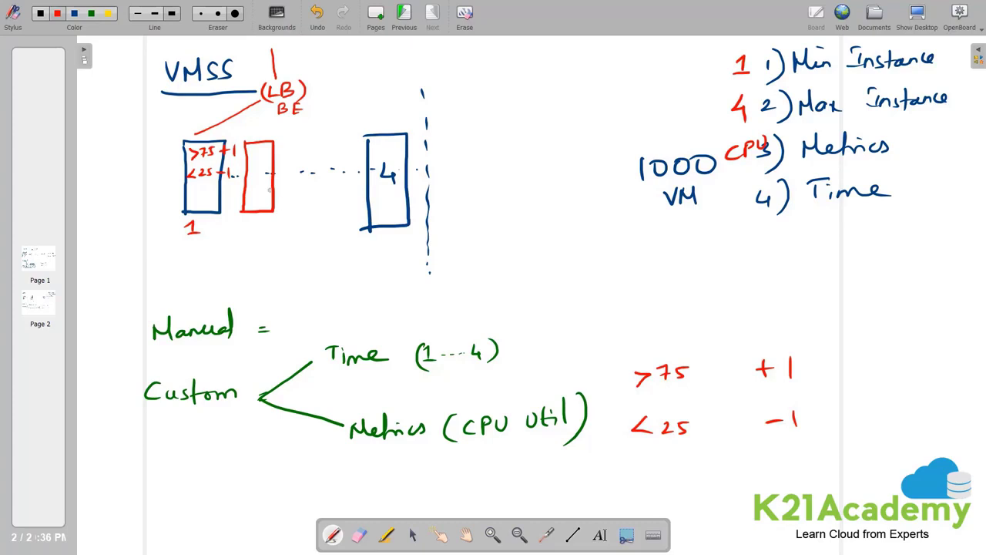
mouse_move(253, 206)
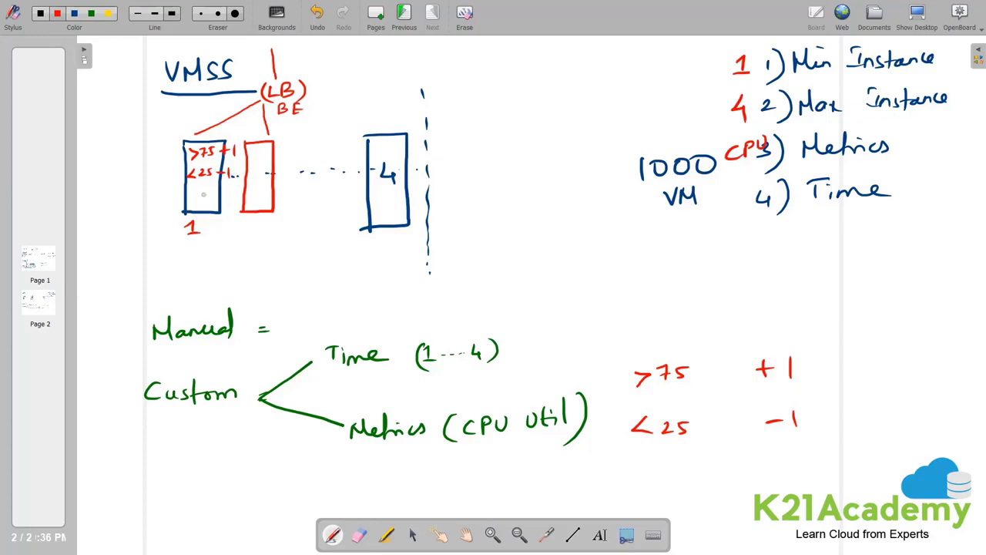
mouse_move(269, 218)
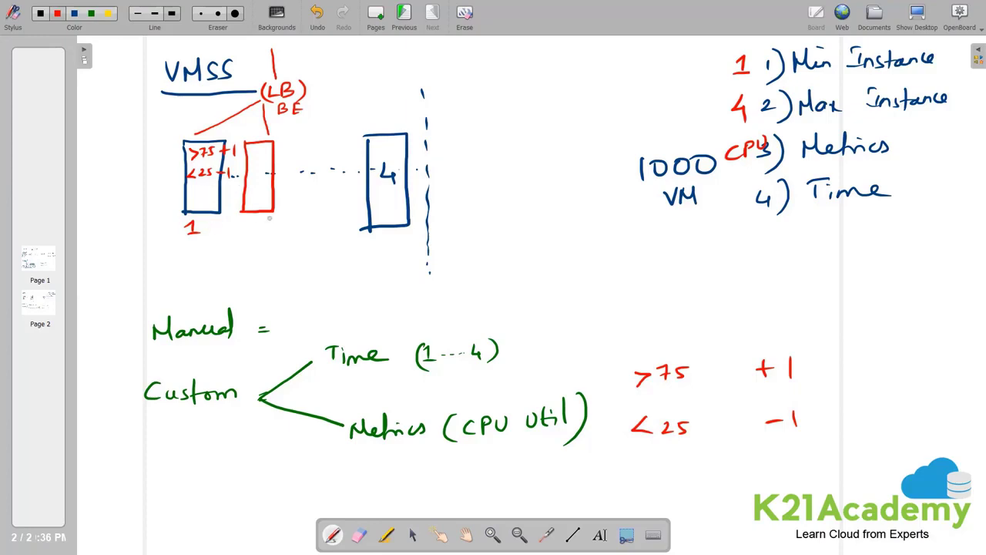
drag(295, 143, 295, 197)
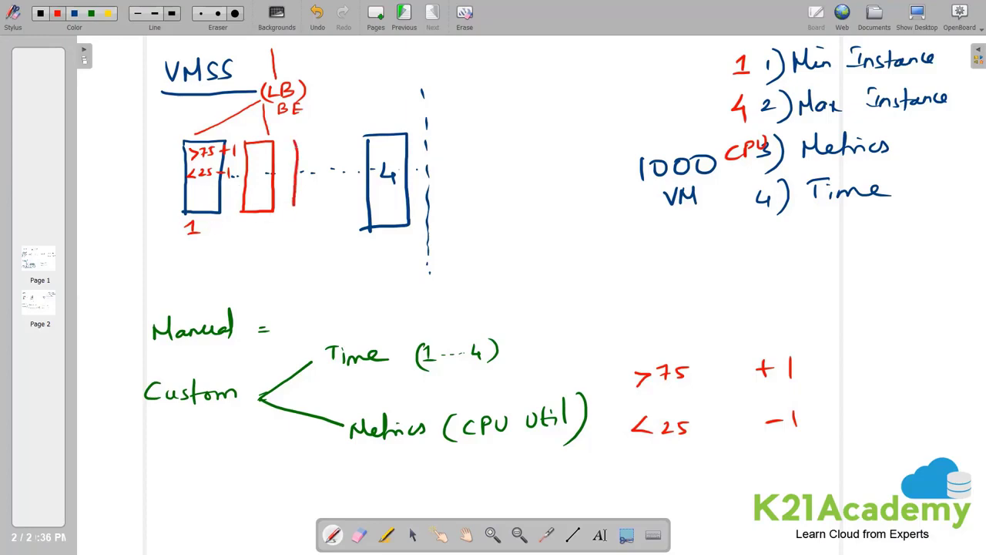
drag(301, 146, 339, 208)
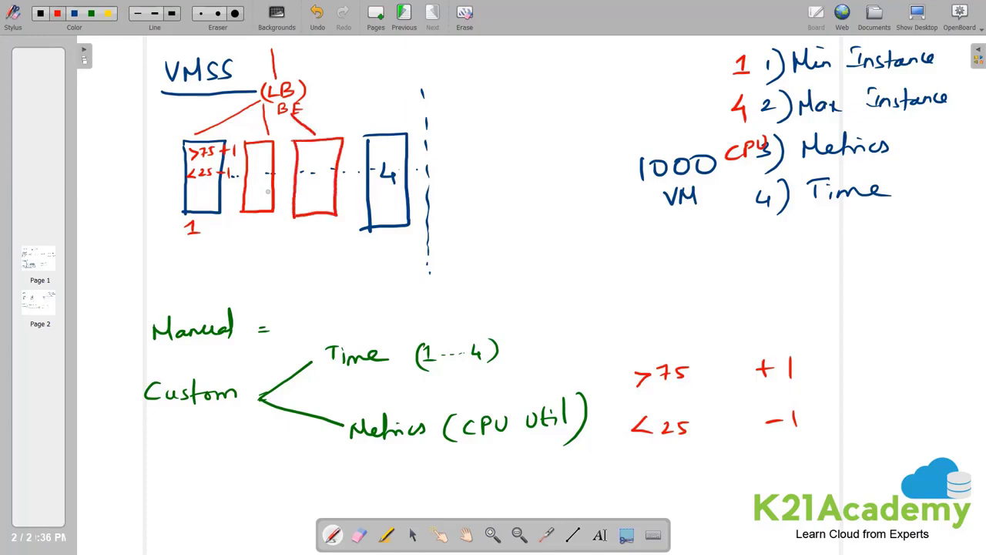
mouse_move(316, 182)
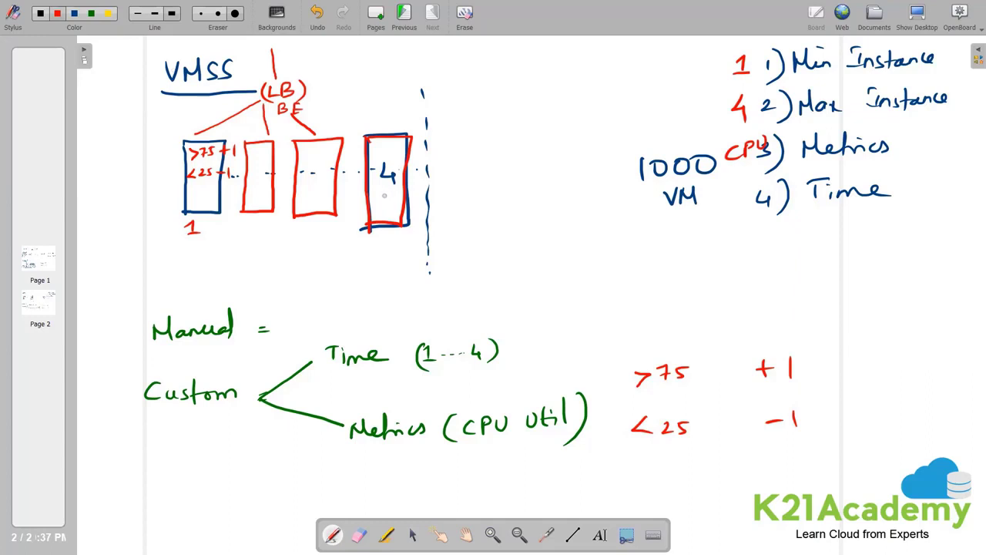
mouse_move(389, 185)
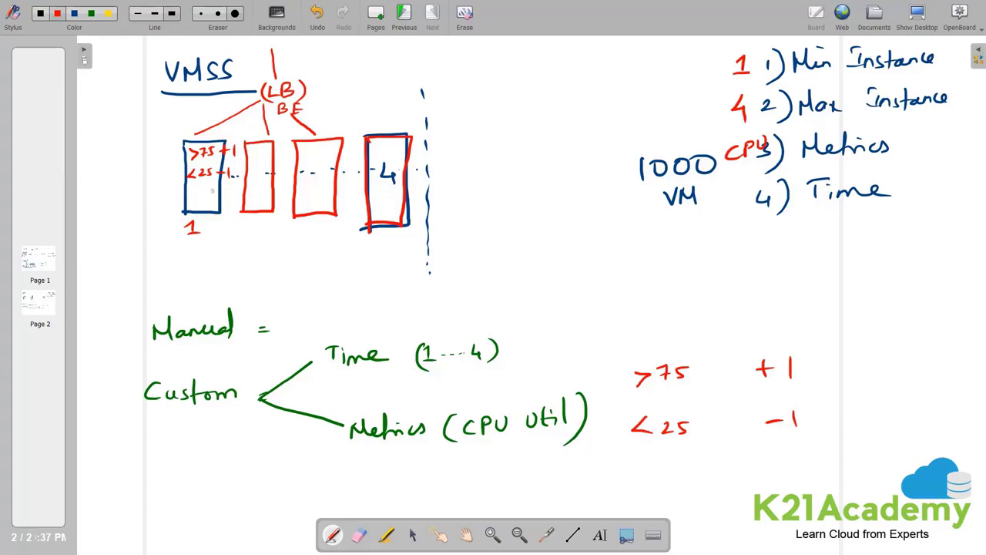
Add 75% by the first VM box, then yellow 5s braced into 10 mins and '= AKS'.
text(75)
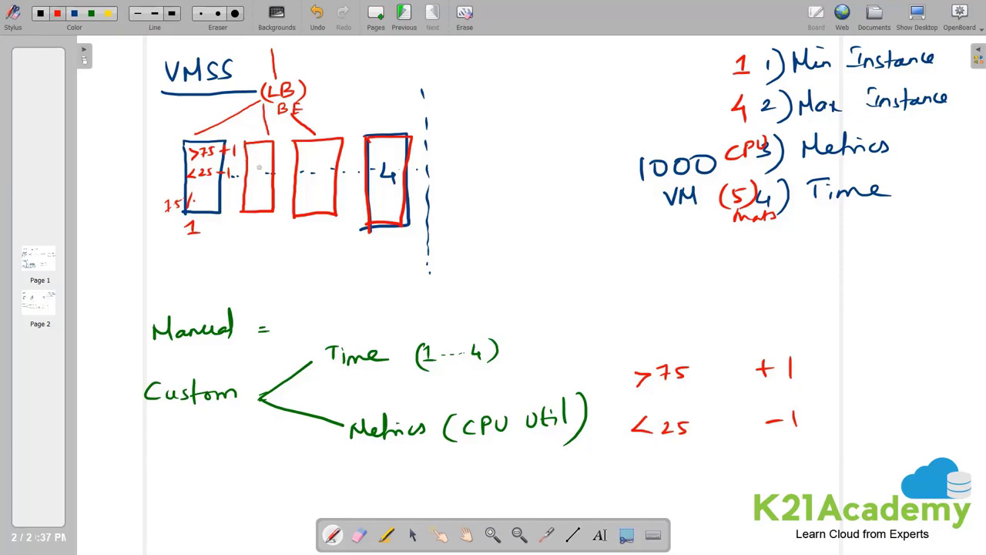
mouse_move(259, 181)
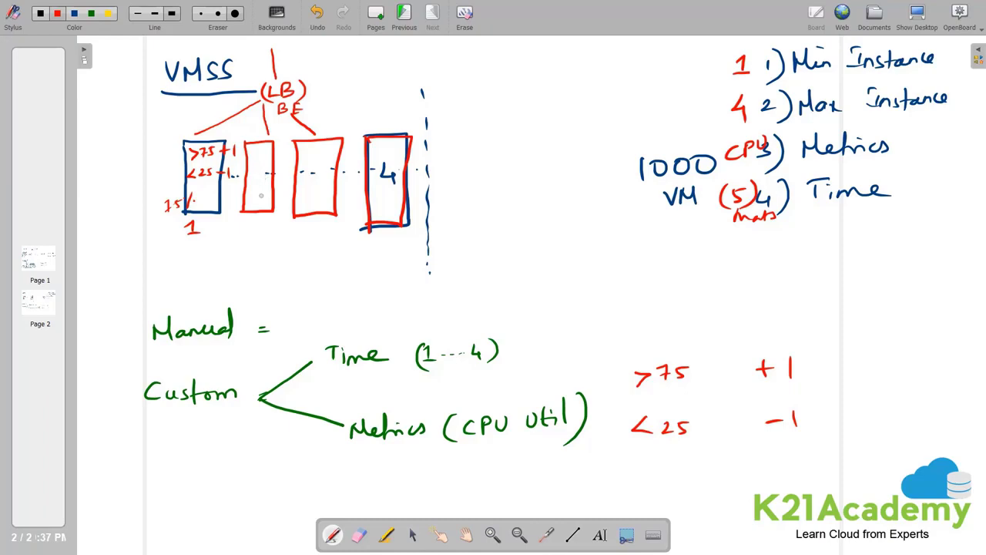
click(106, 17)
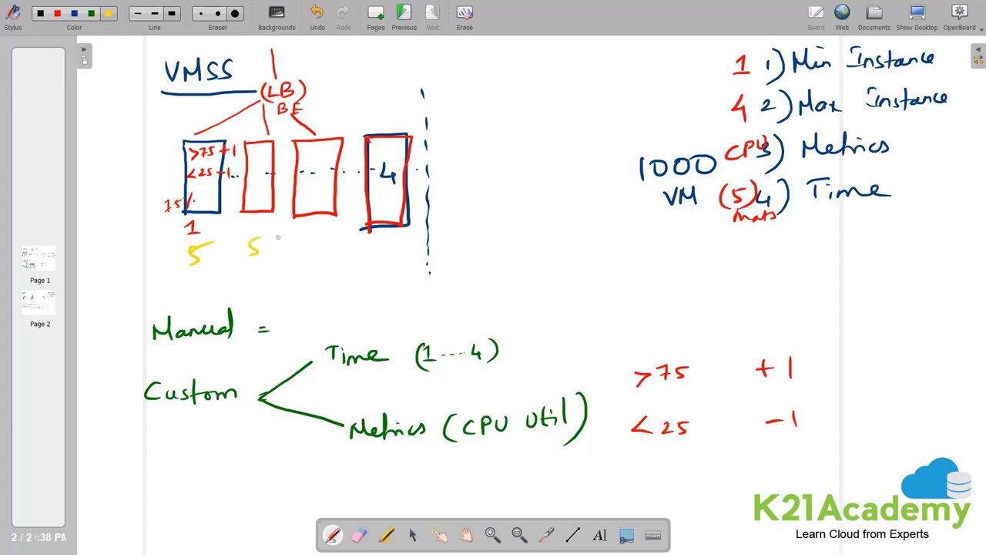
drag(192, 266, 254, 273)
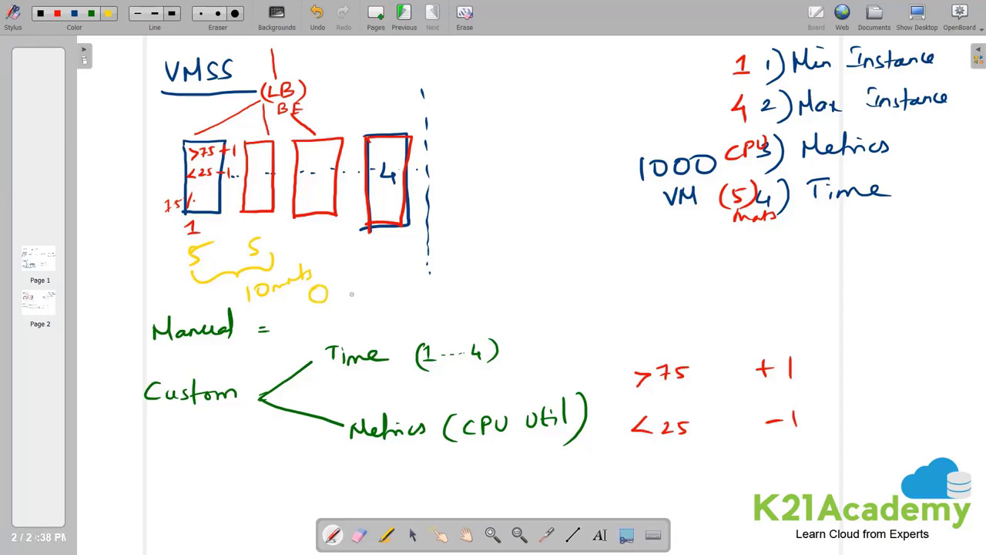
text(= AKS)
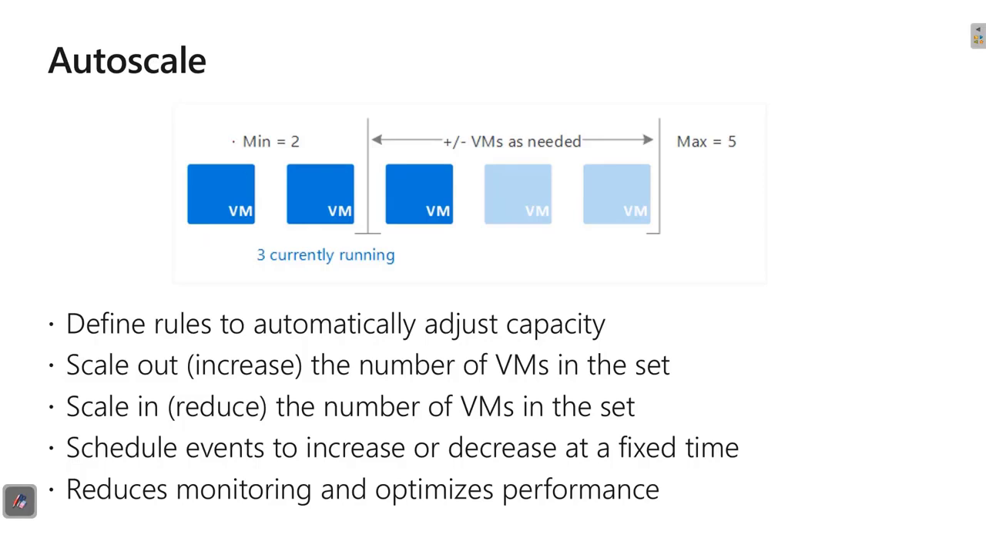
In red, bracket the two minimum VMs, box 'Min = 2' and underline 'Max = 5'.
drag(185, 124, 185, 239)
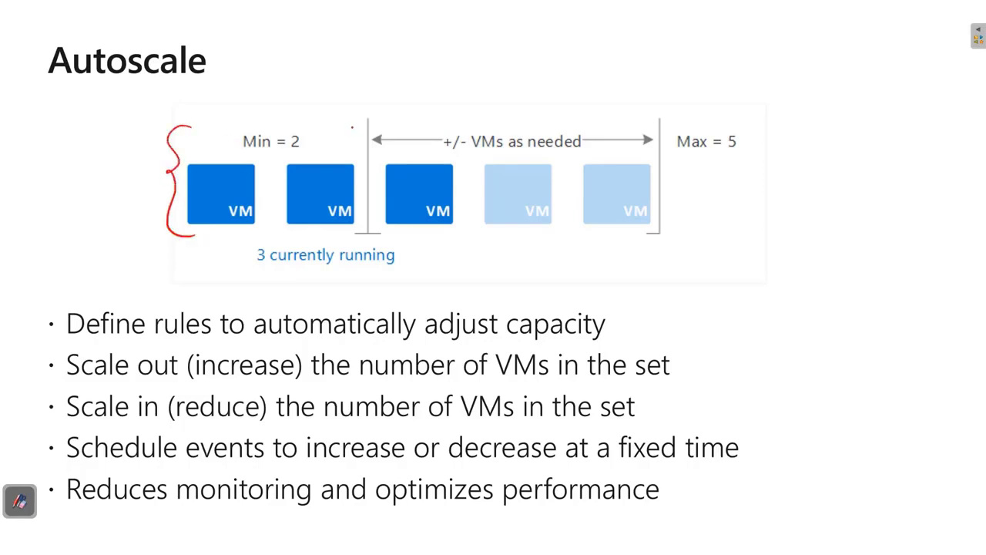
drag(362, 119, 366, 239)
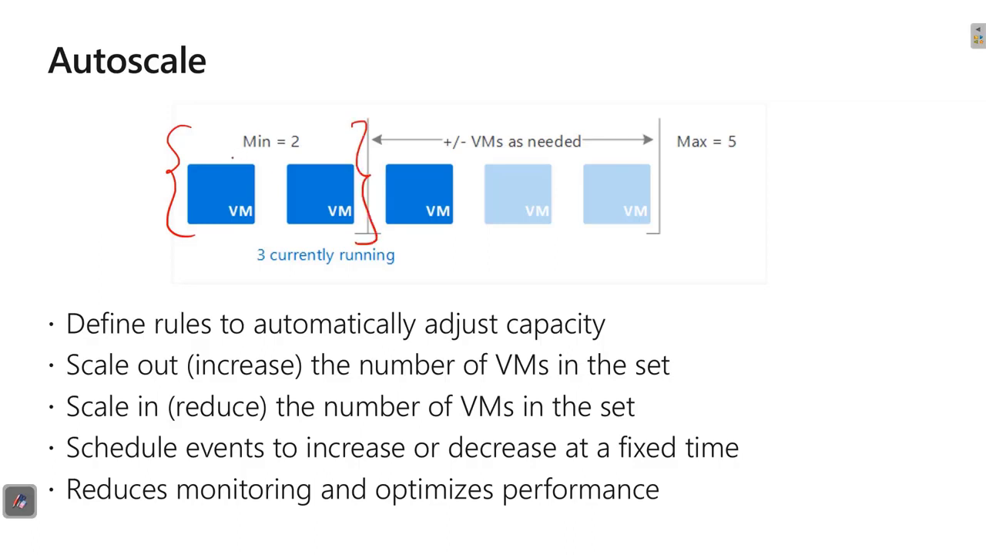
drag(235, 127, 308, 154)
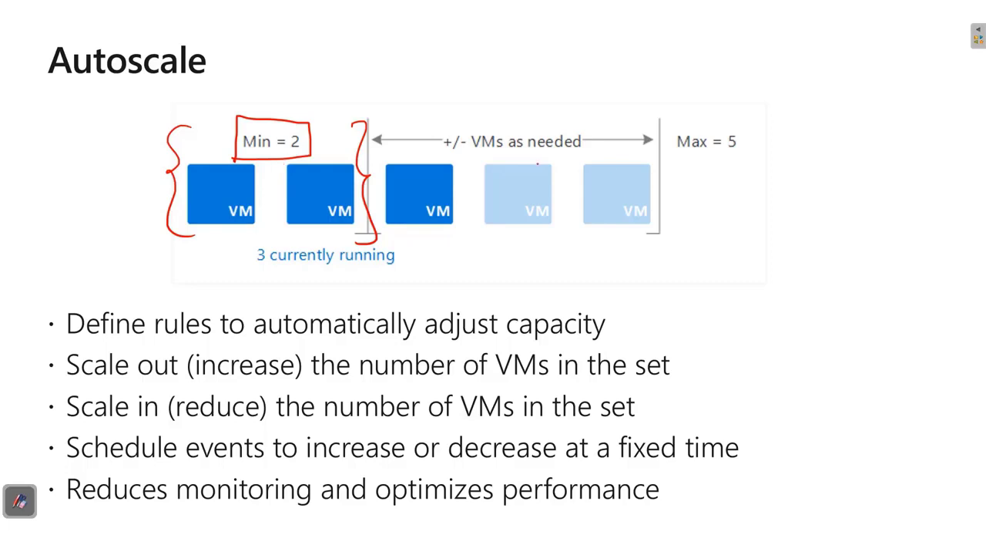
drag(705, 160, 746, 159)
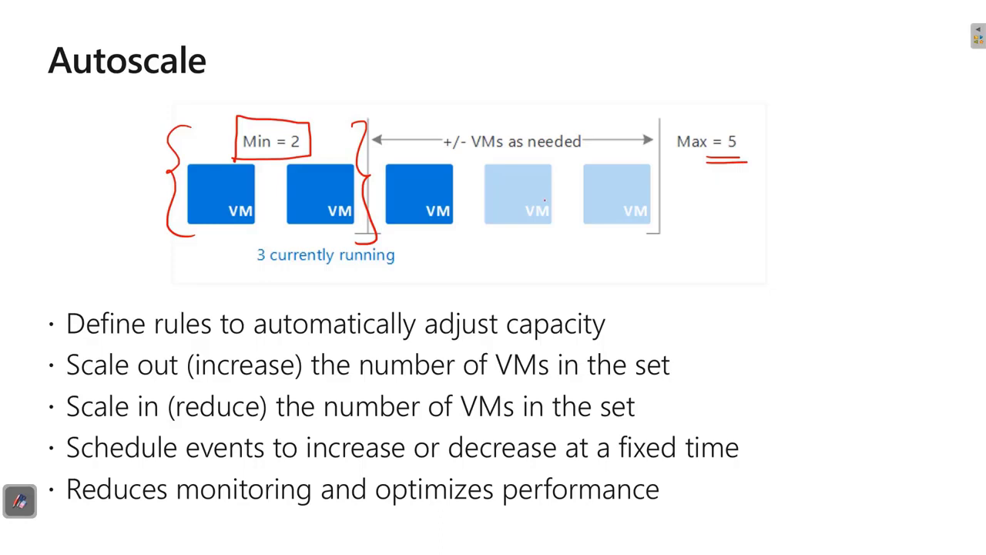
drag(185, 235, 362, 235)
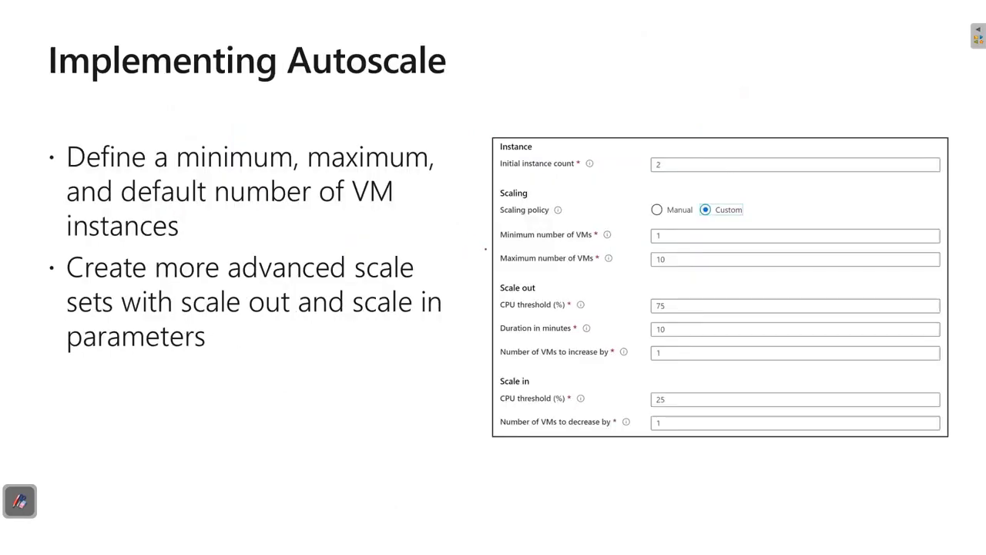
mouse_move(437, 246)
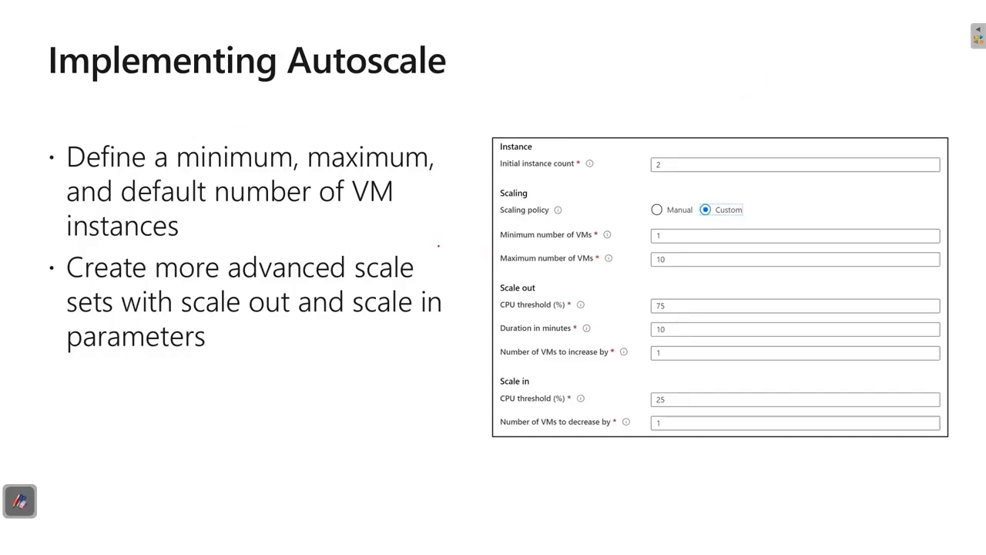